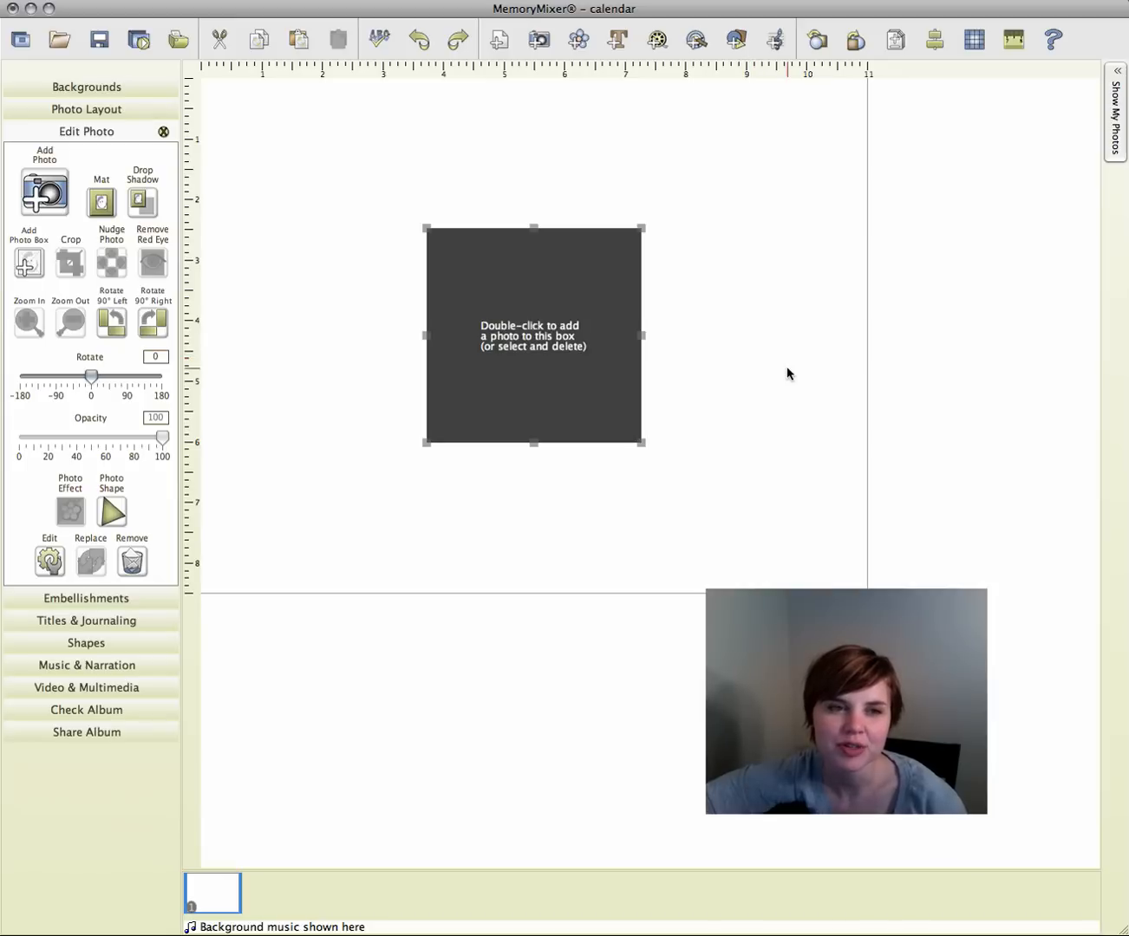
mouse_move(654, 165)
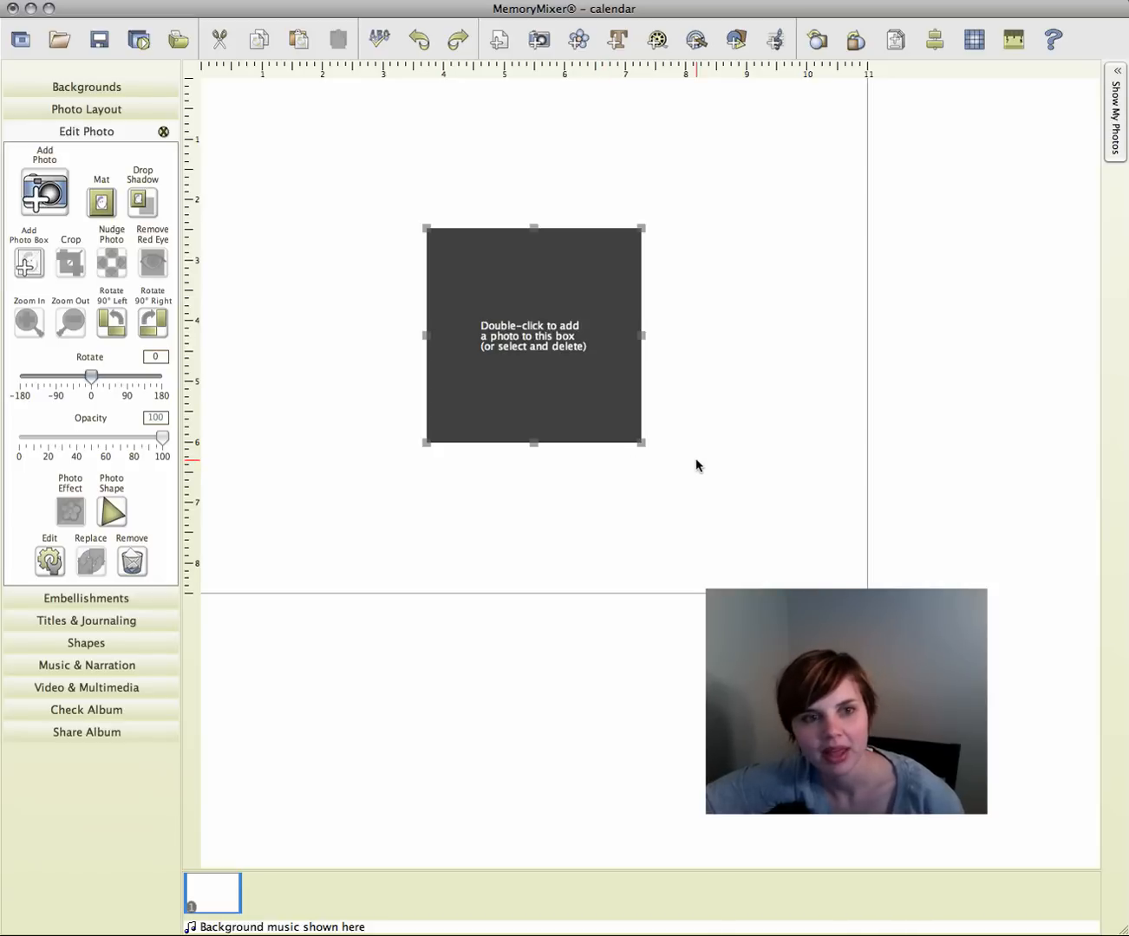
mouse_move(797, 390)
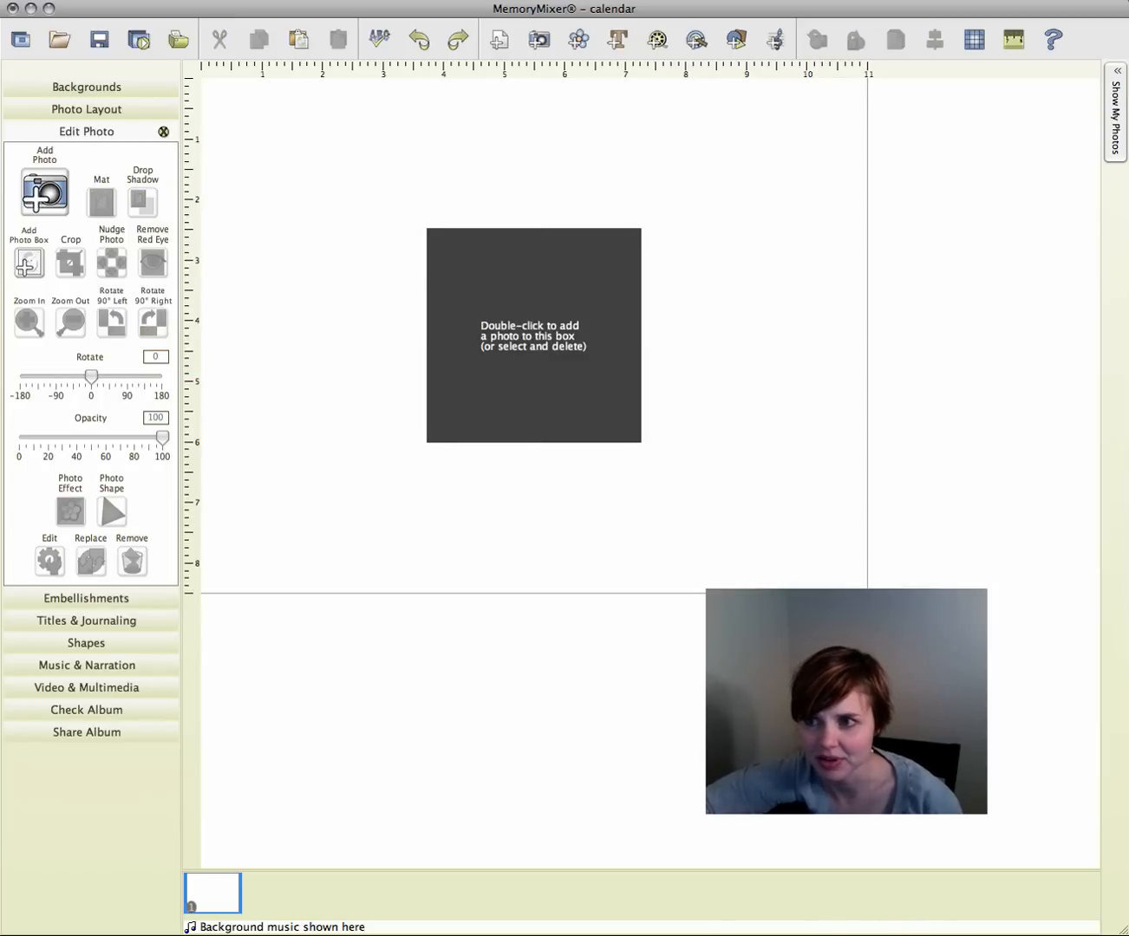
Place the cat photo in the box, move it toward the centre and zoom out to show the whole cat
double_click(534, 335)
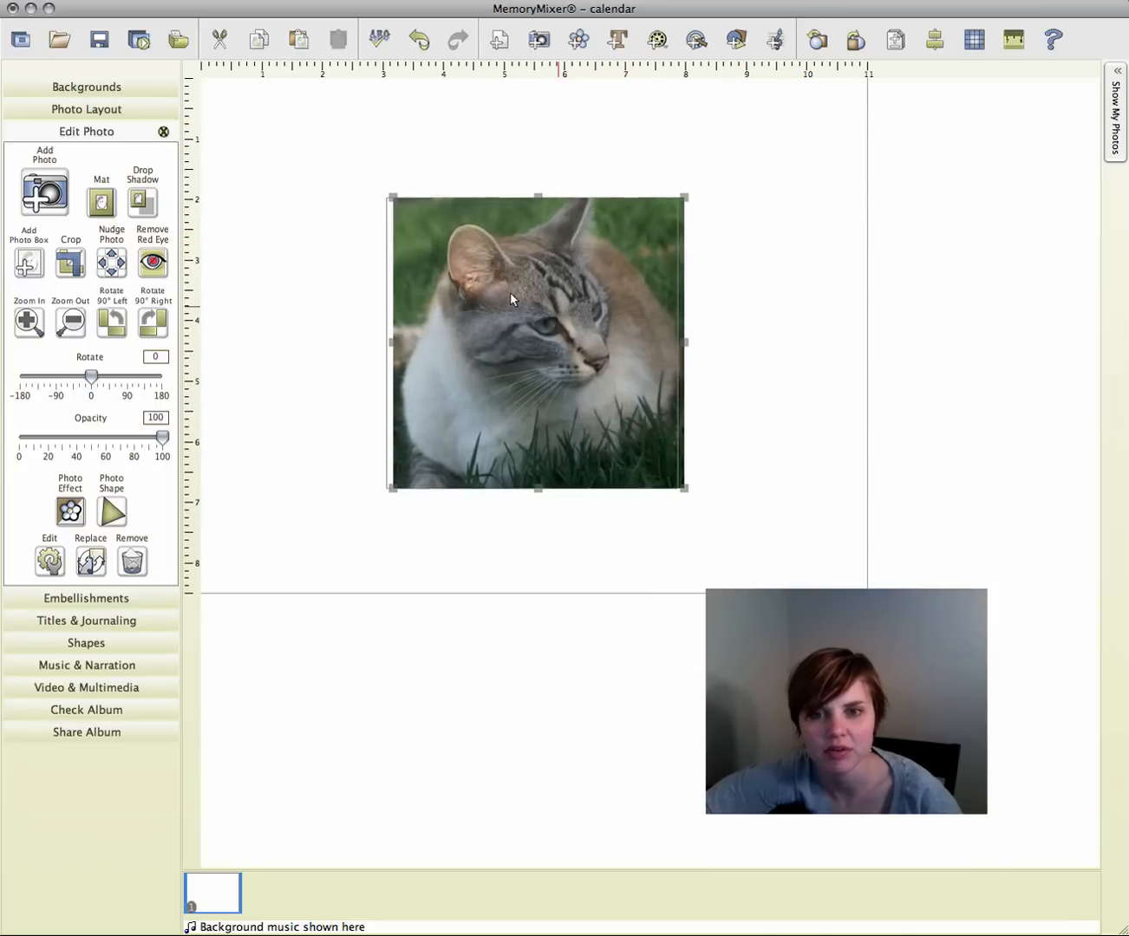
left_click_drag(538, 340, 640, 373)
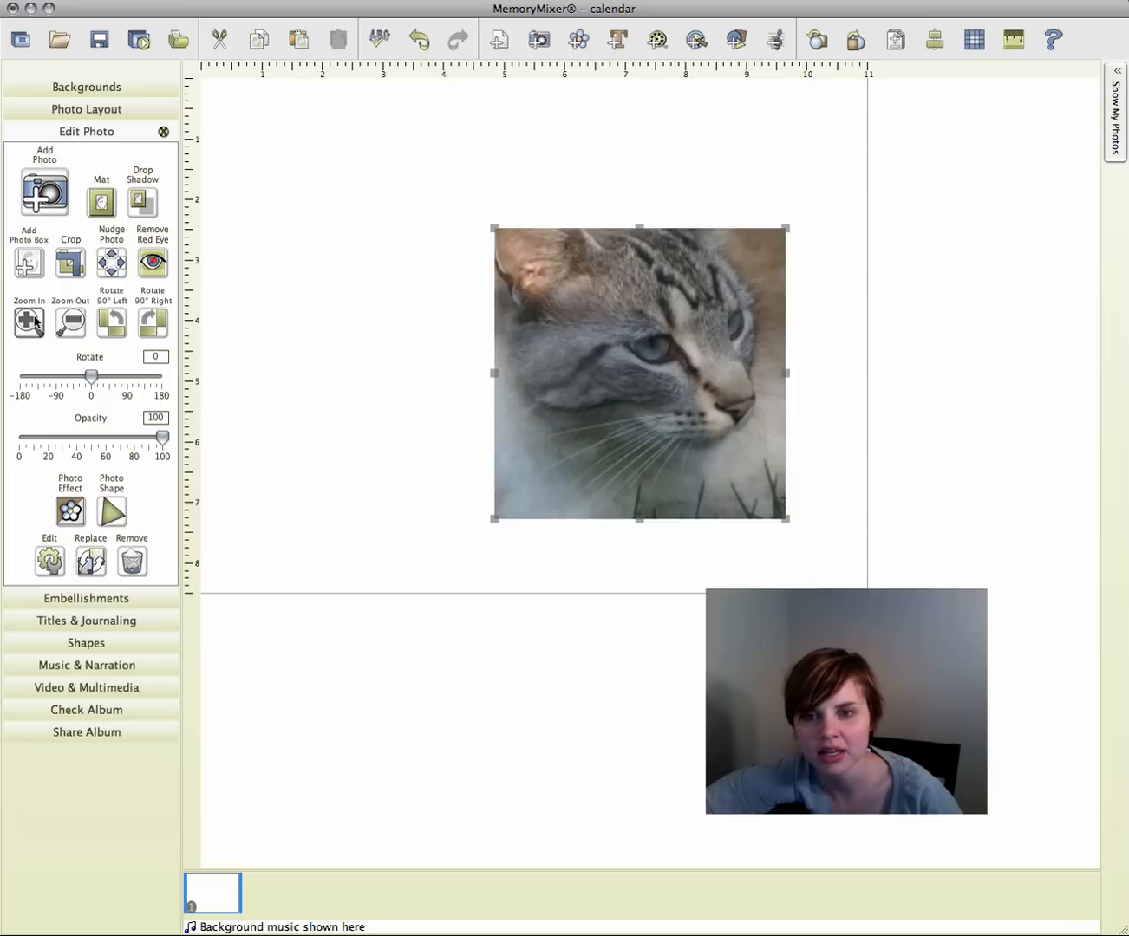
left_click(69, 323)
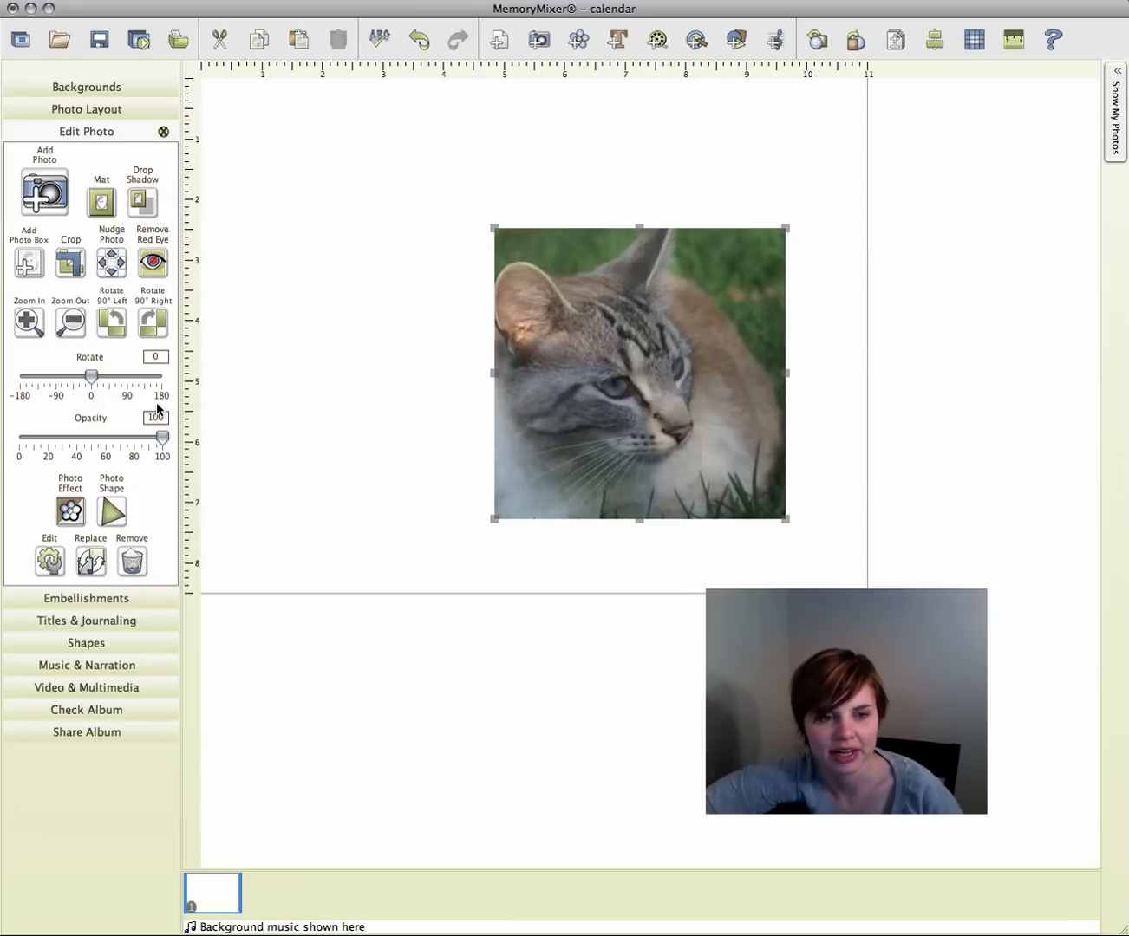
left_click(69, 323)
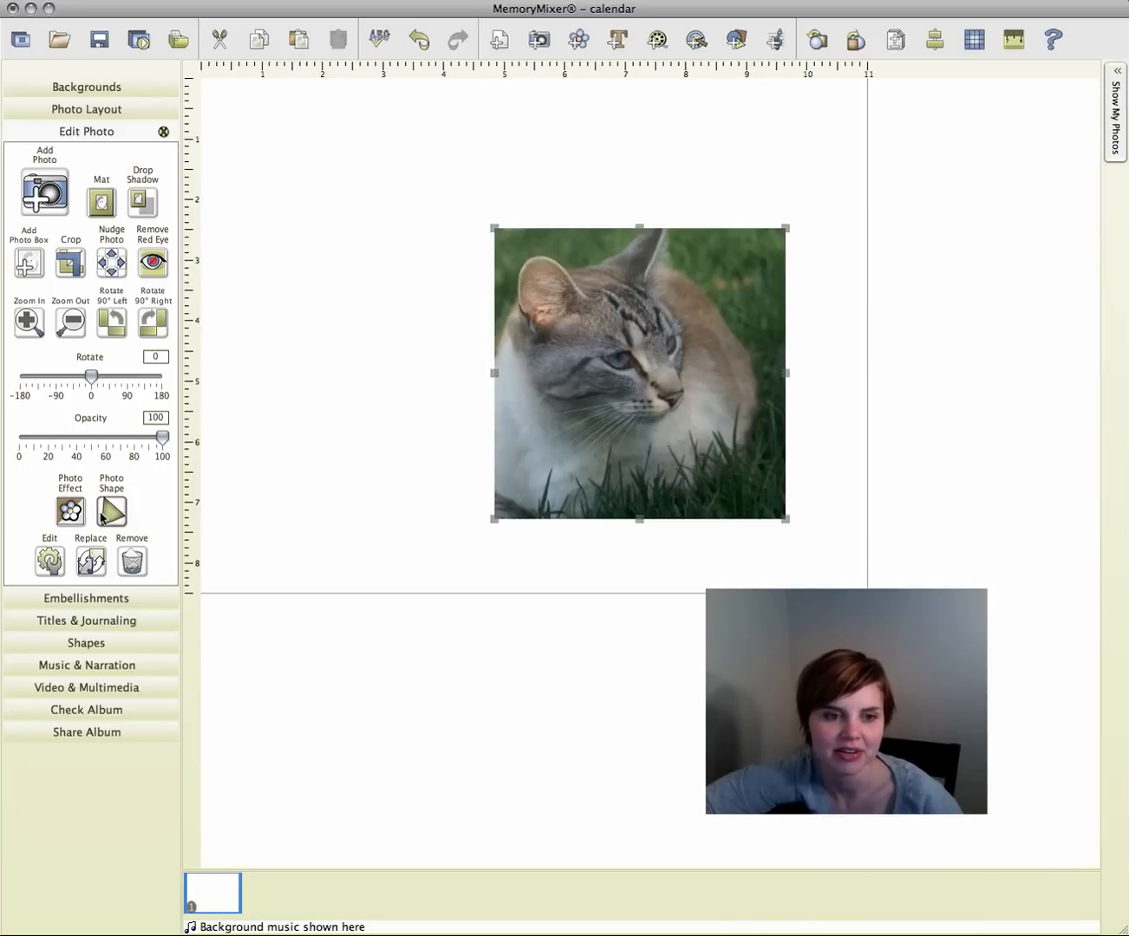
Apply the Rounded Corners photo shape to the cat photo
left_click(111, 510)
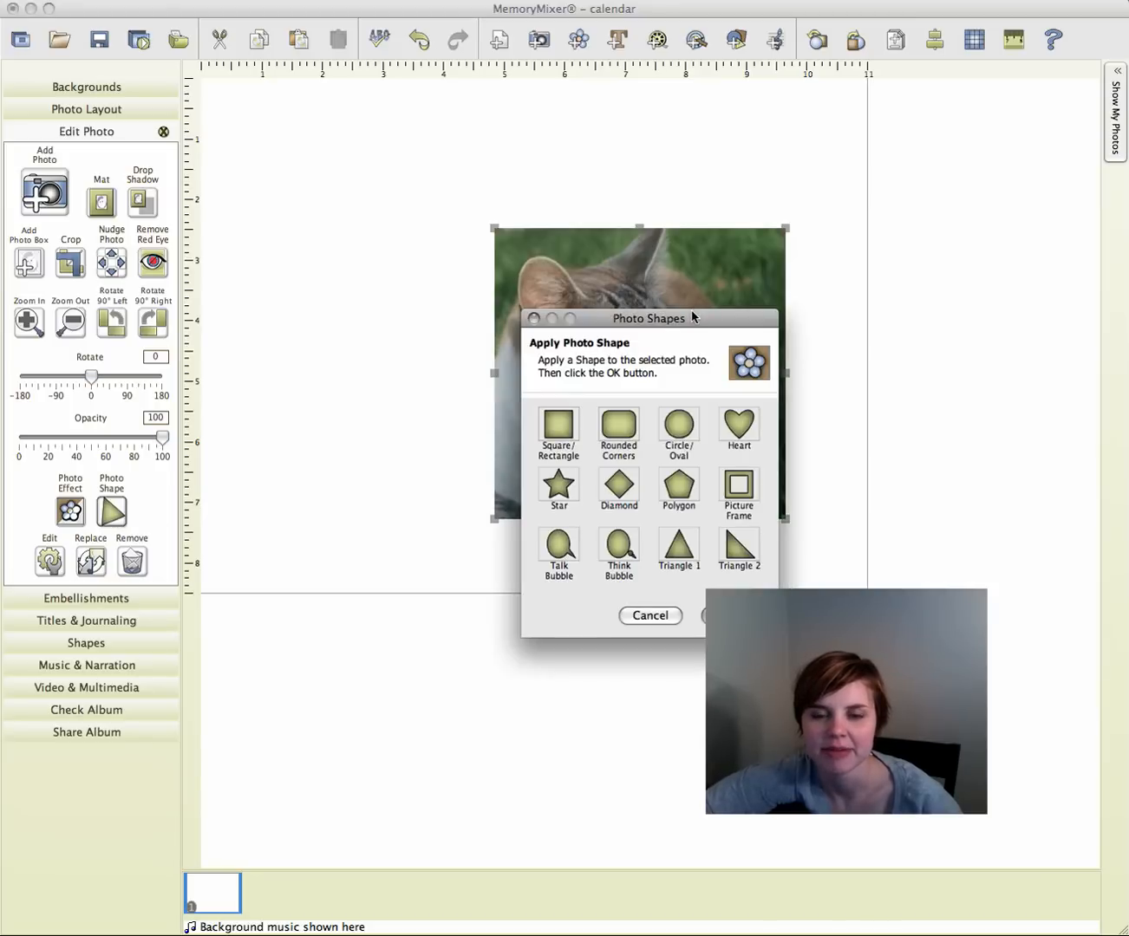
left_click_drag(648, 319, 360, 260)
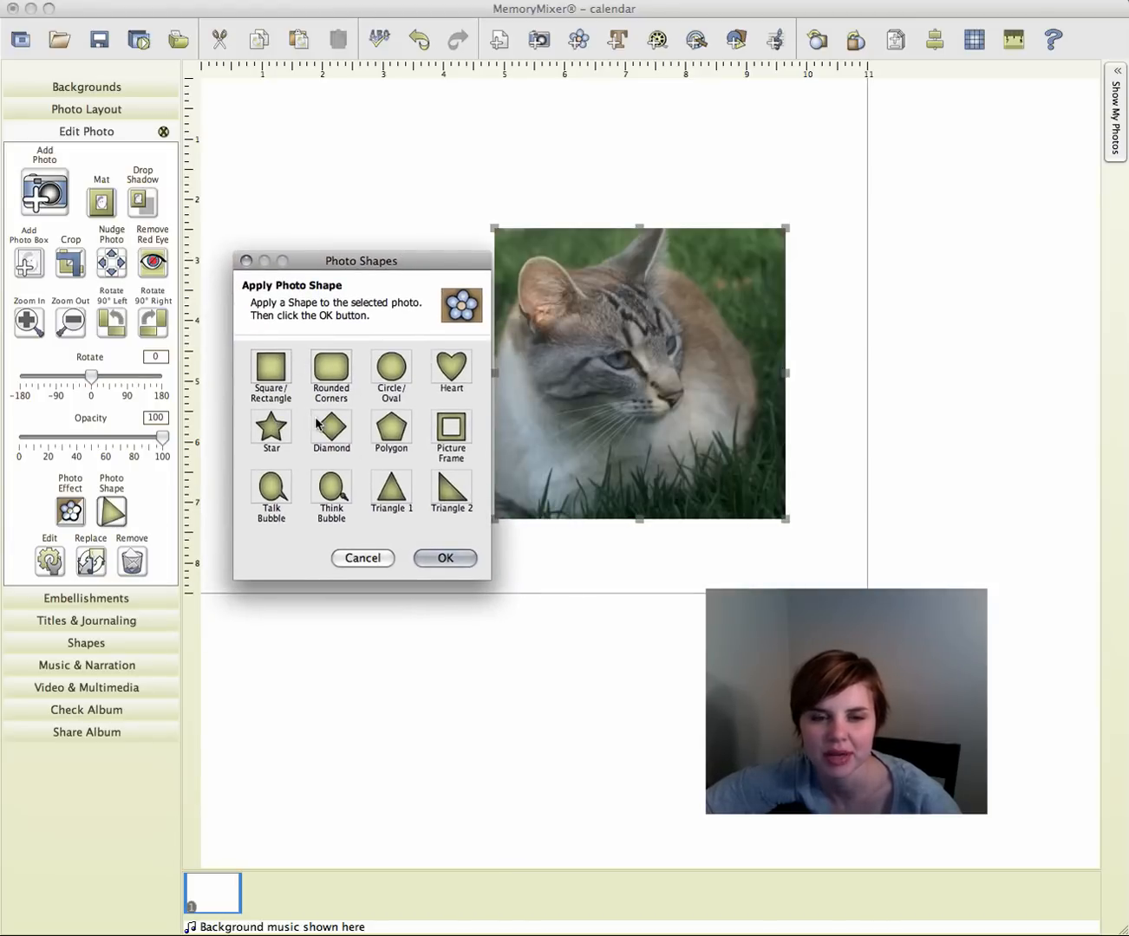
left_click_drag(361, 260, 298, 257)
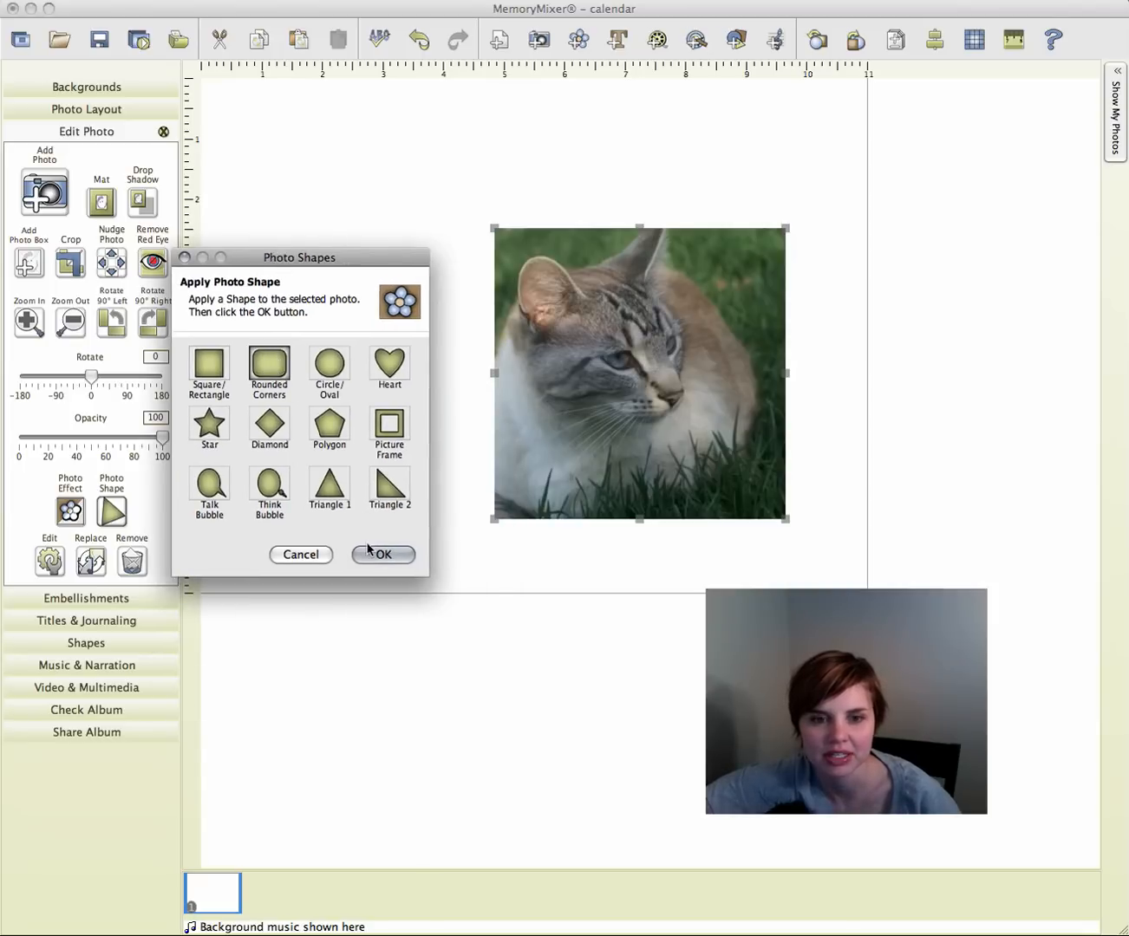
left_click(381, 555)
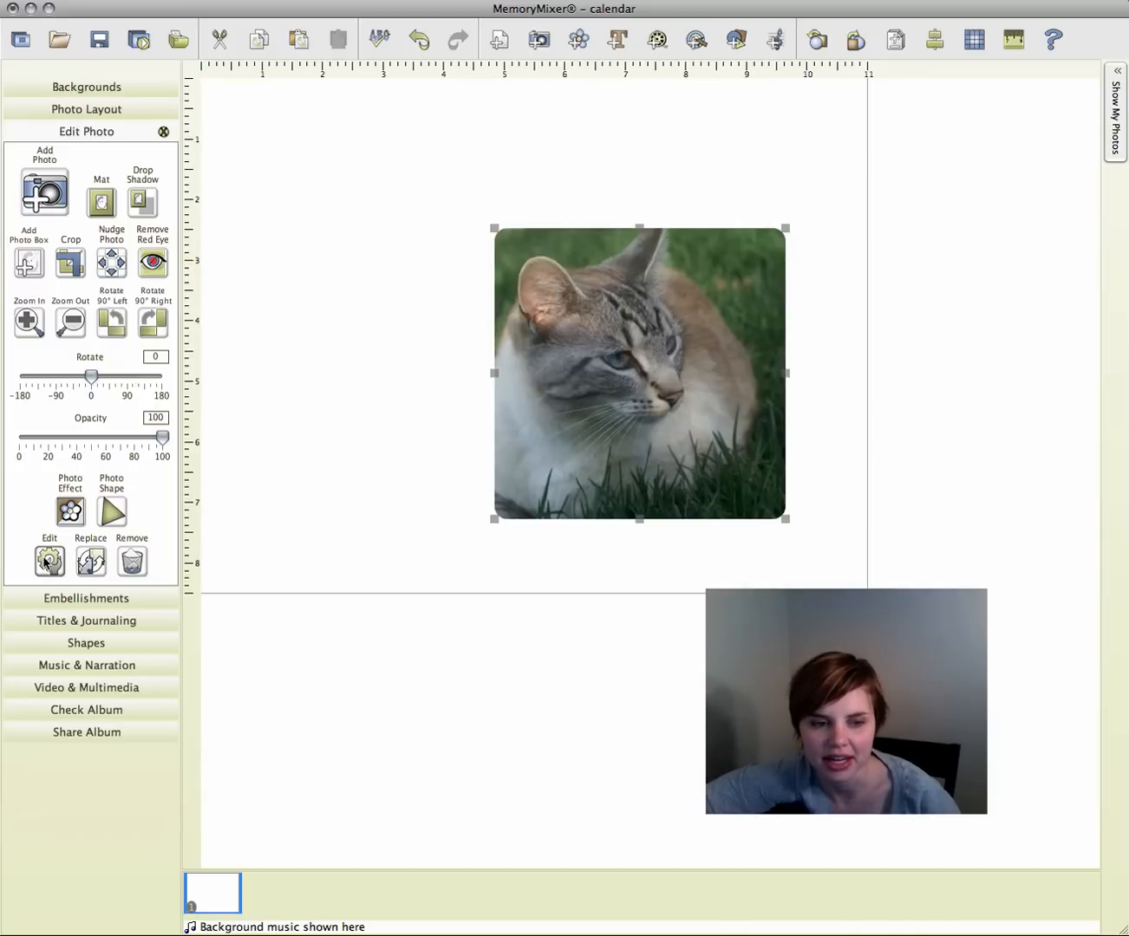
Set the cat photo's corner roundness to about 35 in Object Settings
left_click(49, 561)
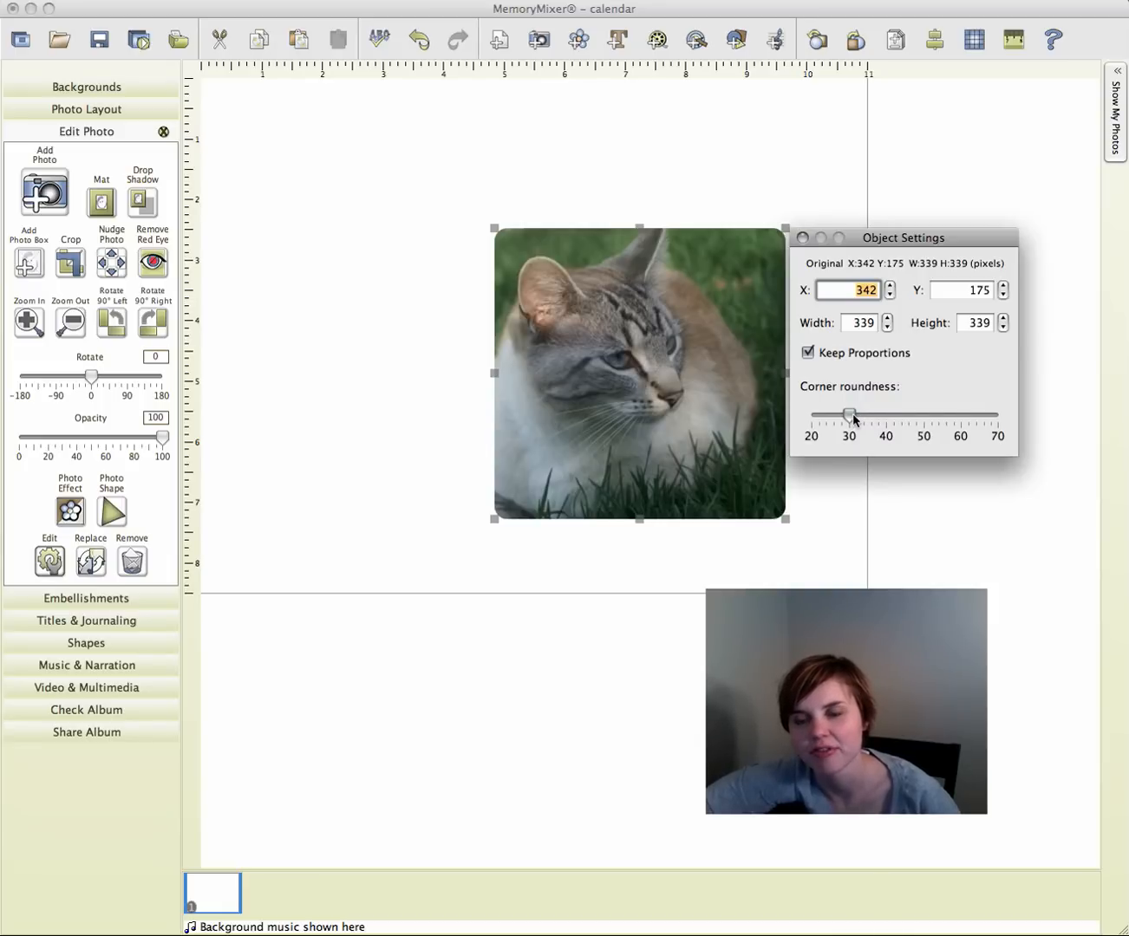
left_click_drag(849, 416, 926, 416)
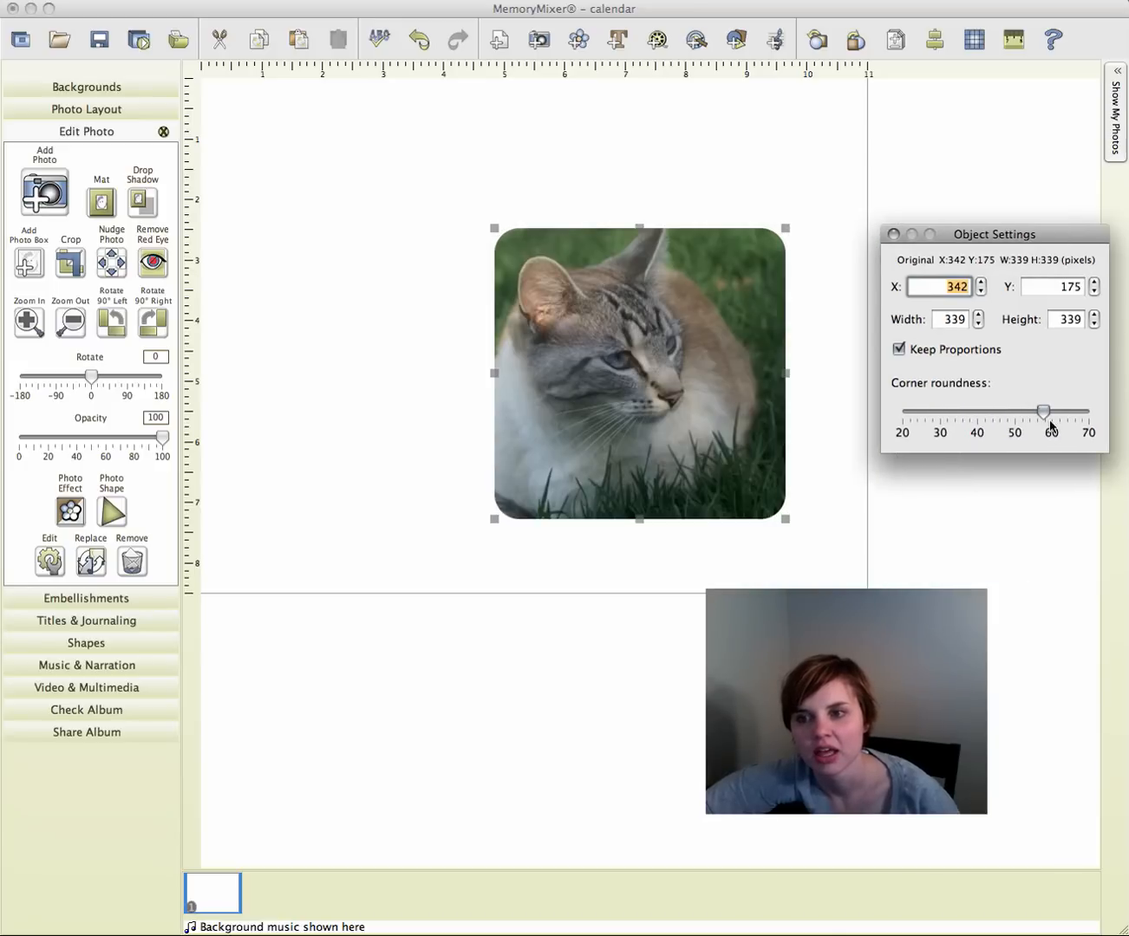
left_click_drag(1044, 412, 1090, 413)
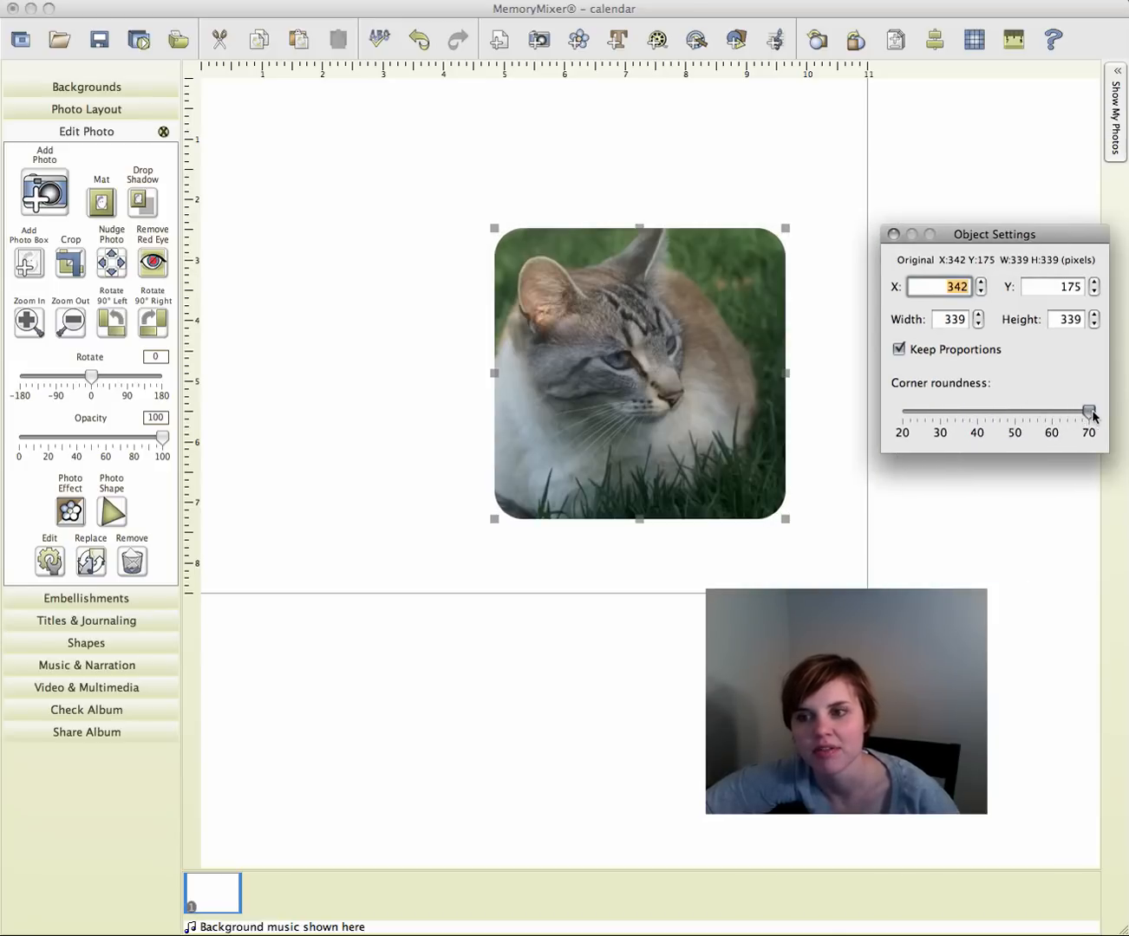
left_click_drag(1091, 413, 973, 413)
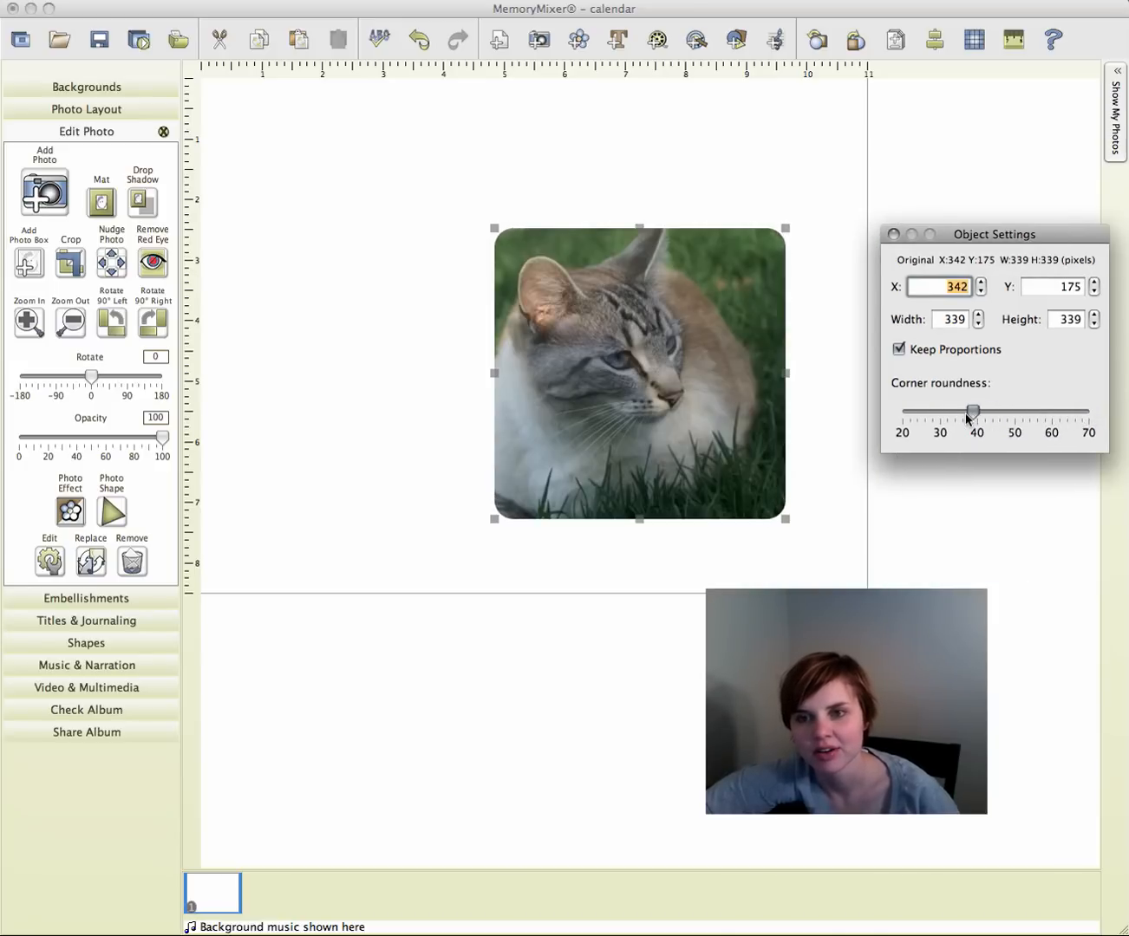
left_click_drag(973, 413, 961, 413)
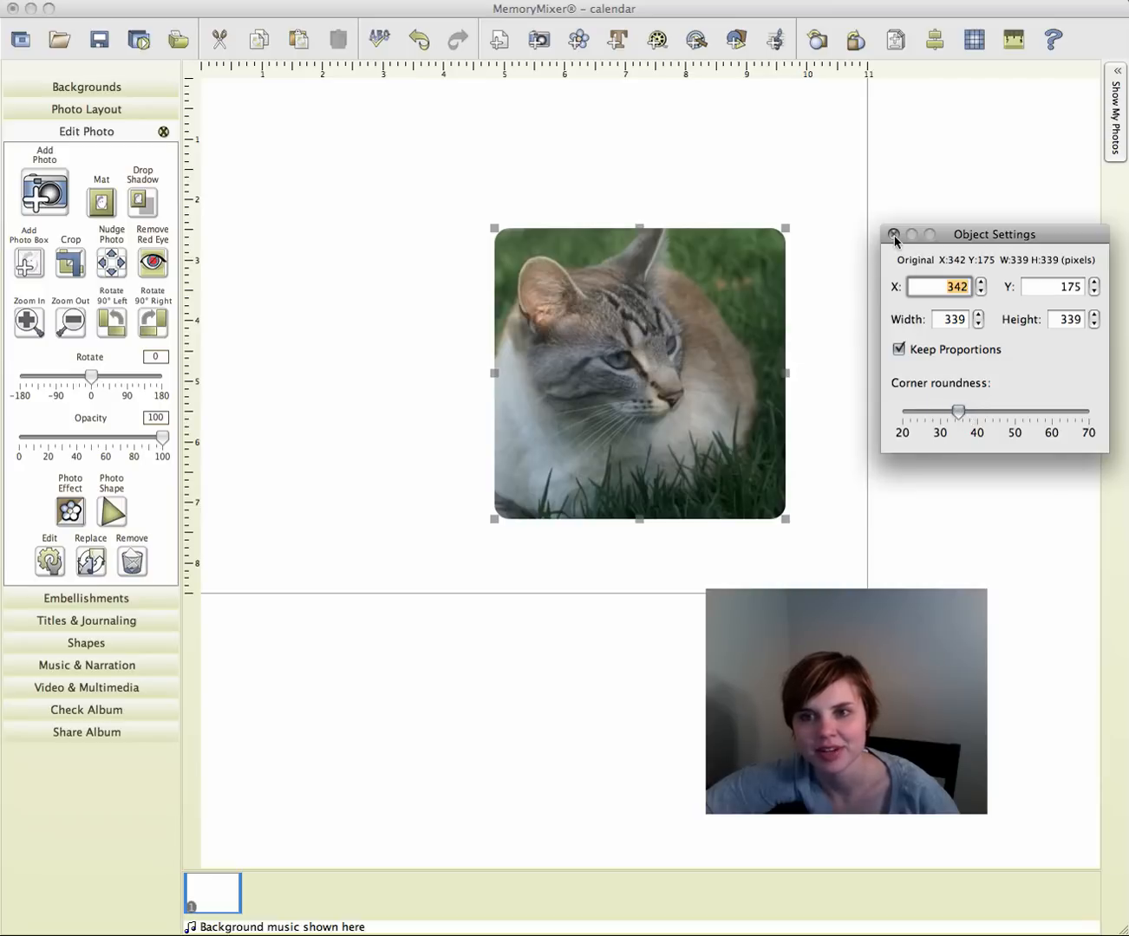
left_click(111, 510)
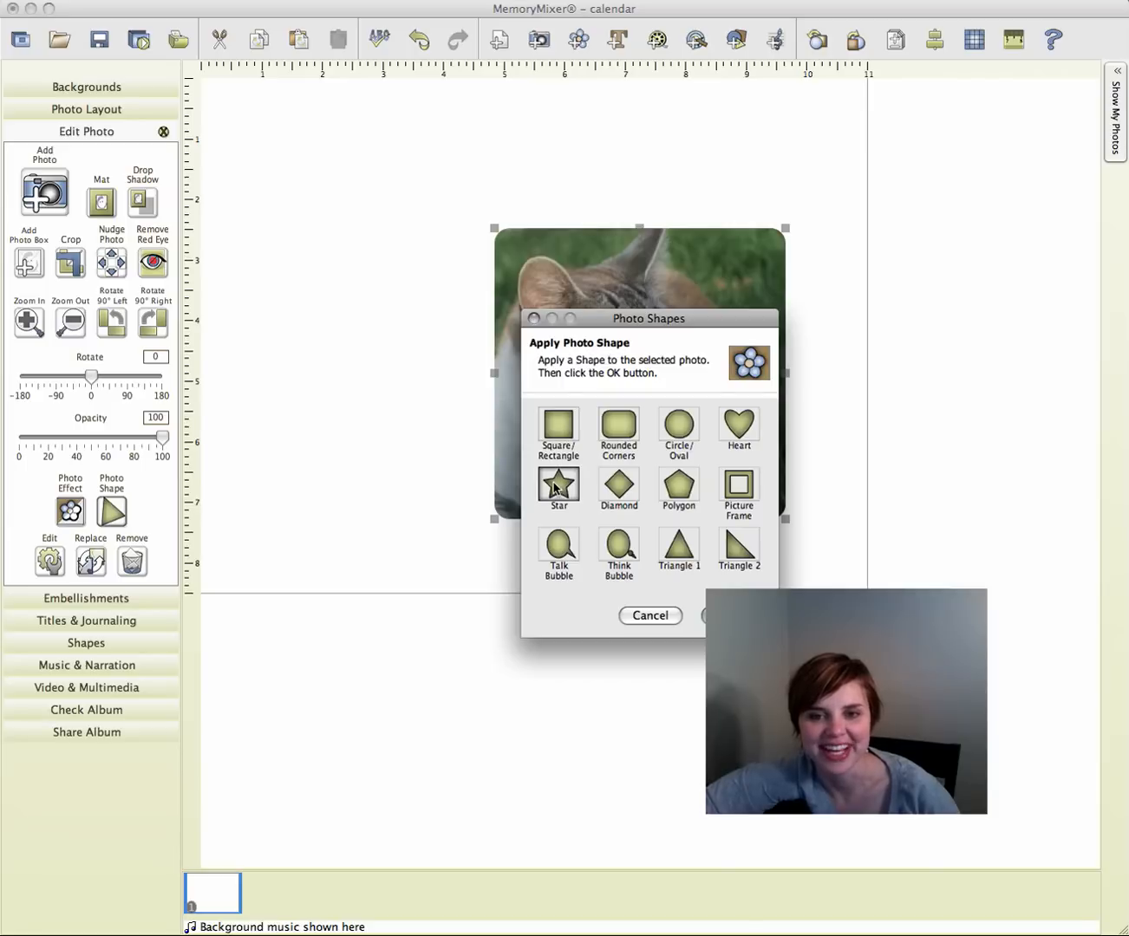
Make the cat photo a star and experiment with about sixteen points from shallow to spiky depth
left_click(738, 616)
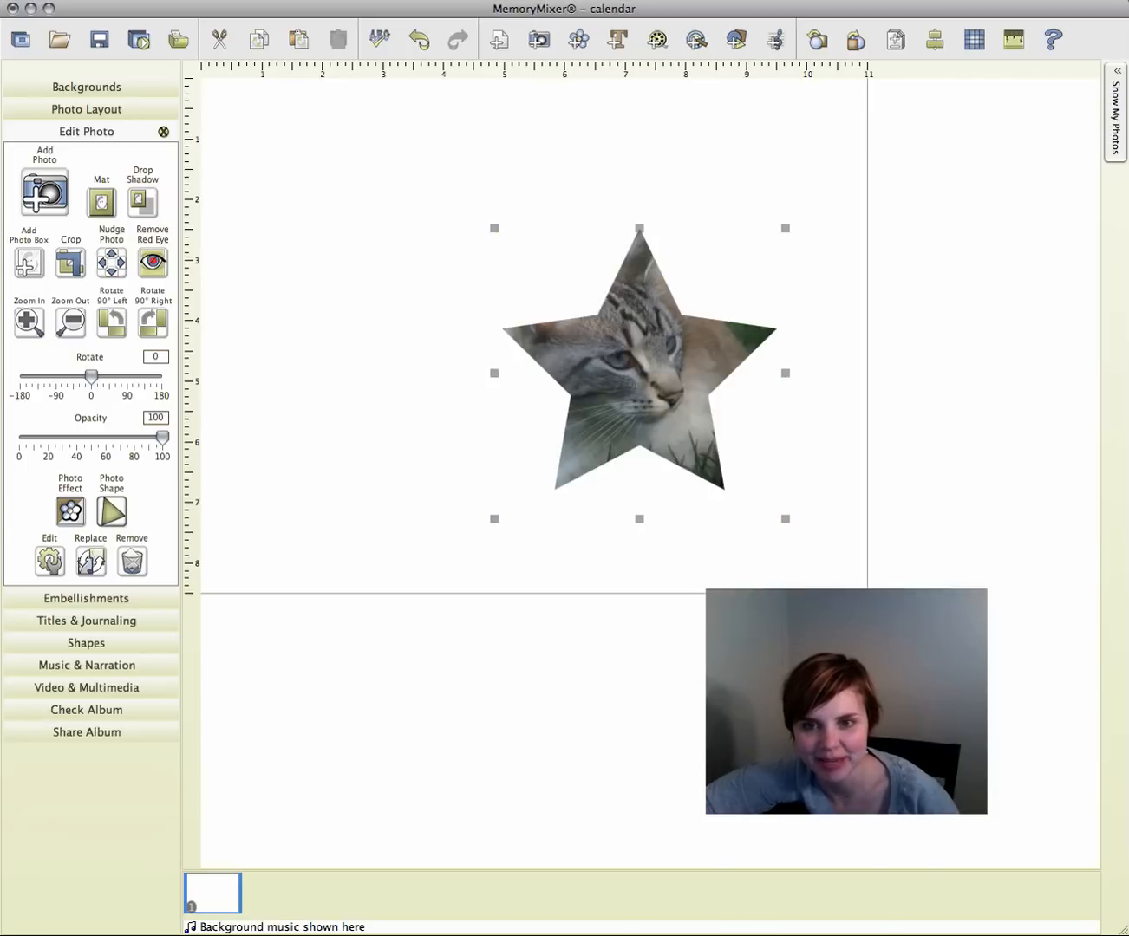
left_click(110, 511)
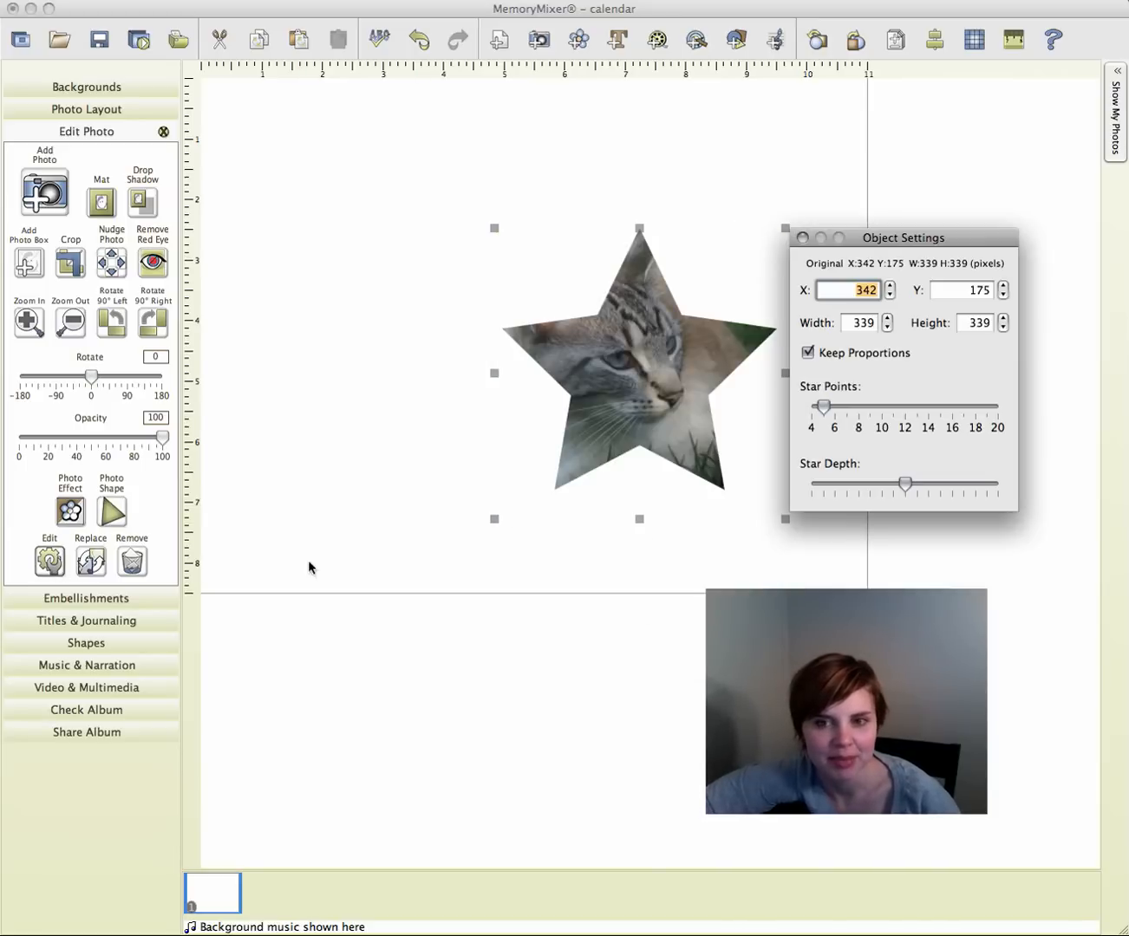
left_click_drag(823, 405, 895, 406)
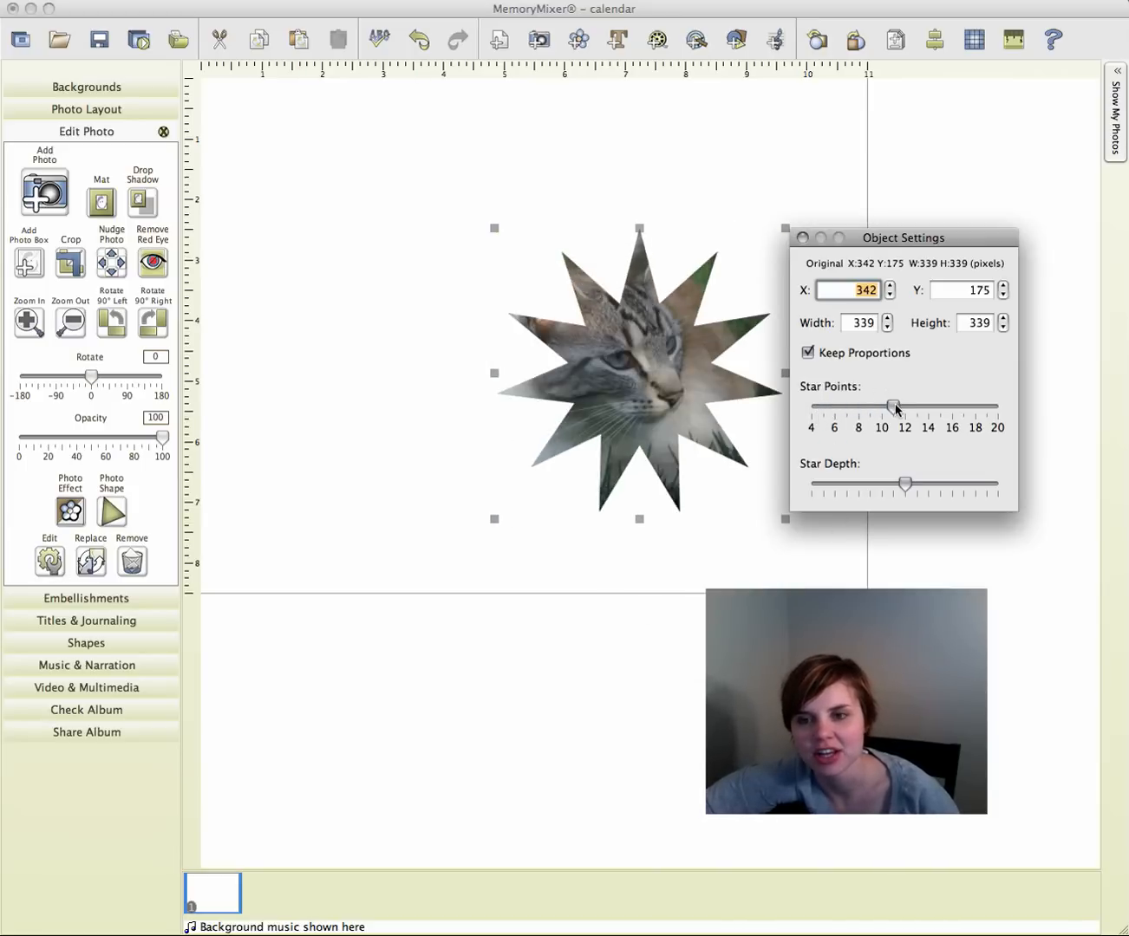
left_click_drag(895, 406, 952, 406)
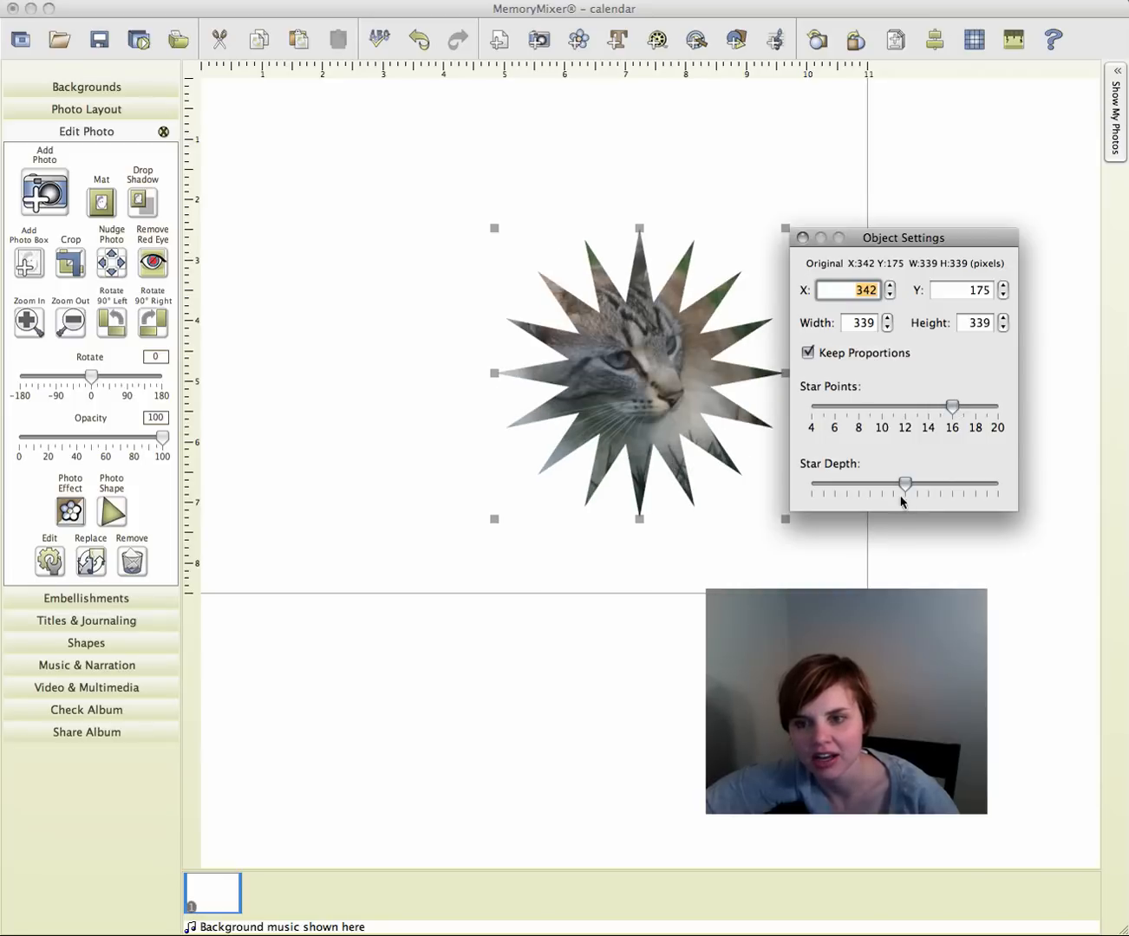
left_click_drag(906, 484, 846, 483)
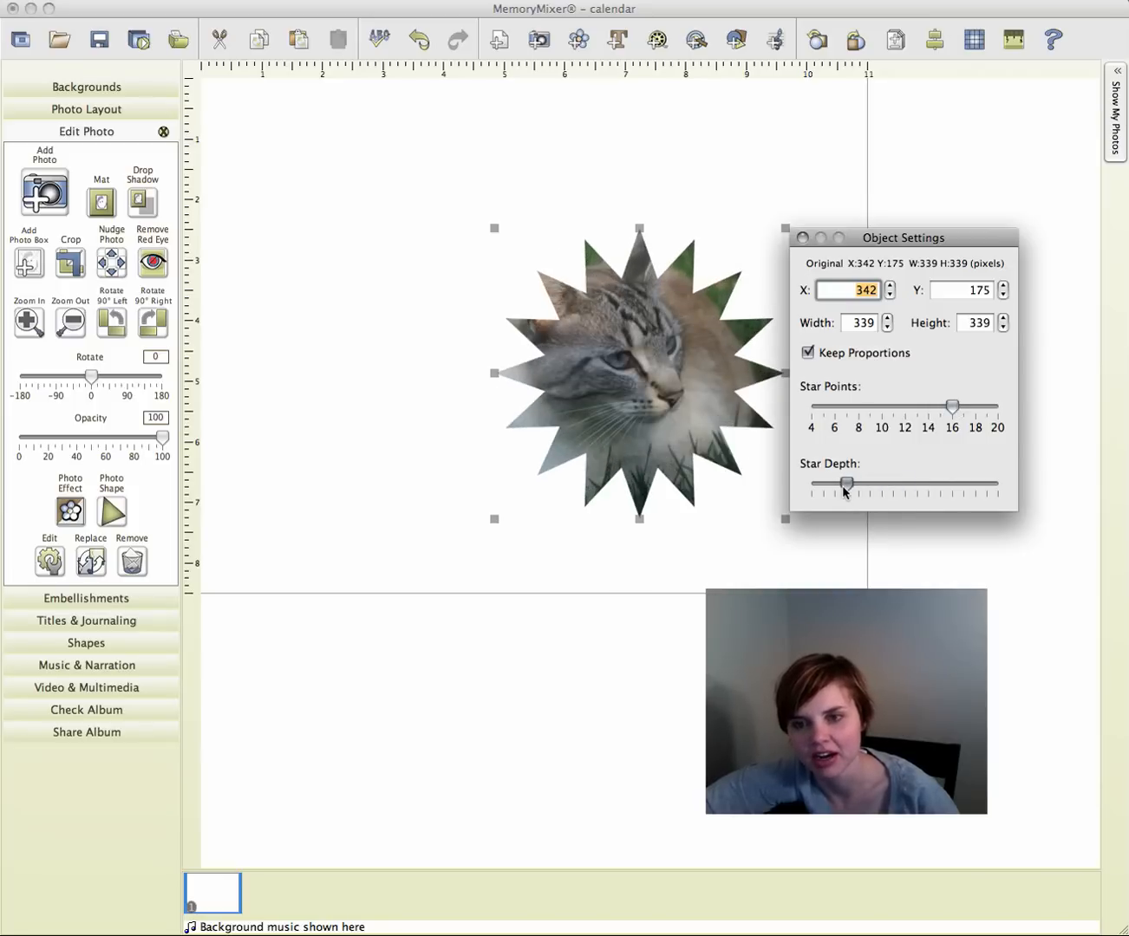
left_click_drag(848, 484, 822, 483)
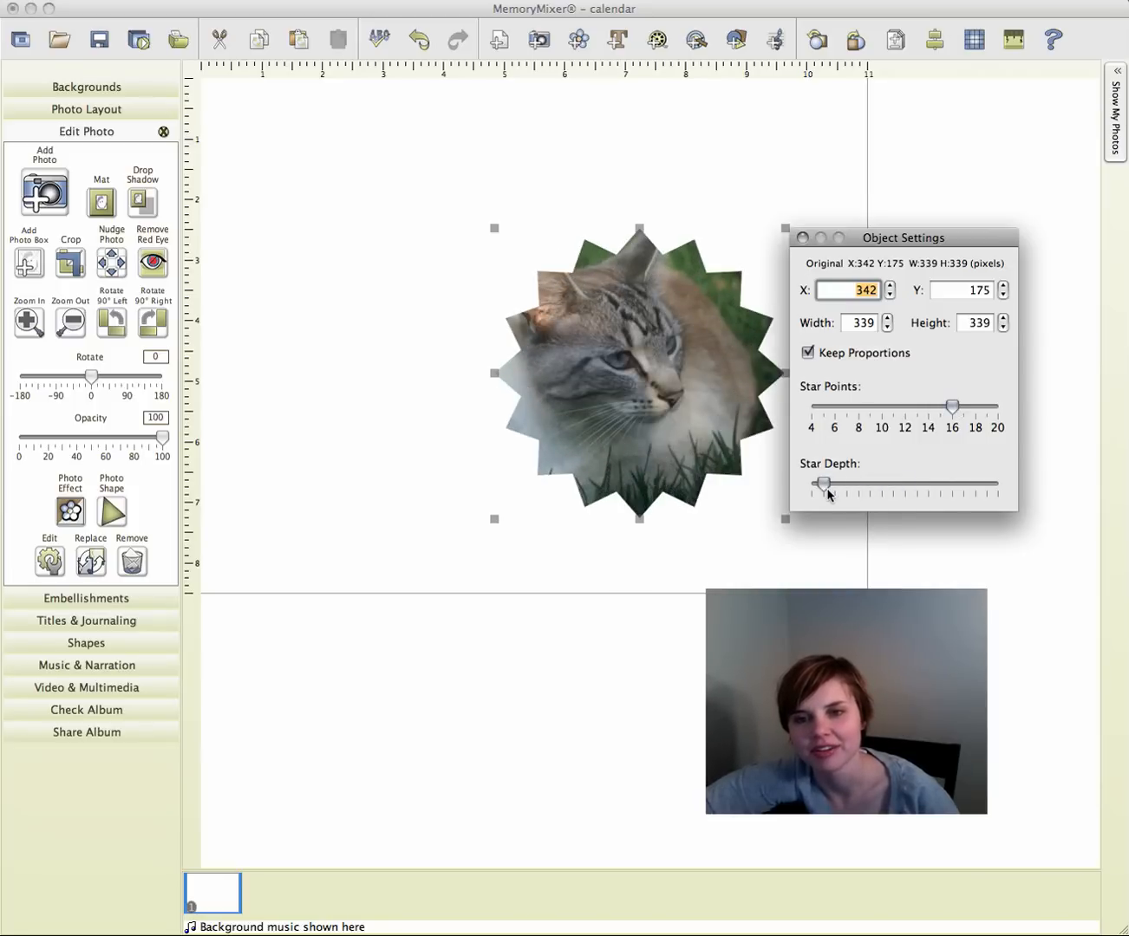
left_click_drag(822, 484, 951, 483)
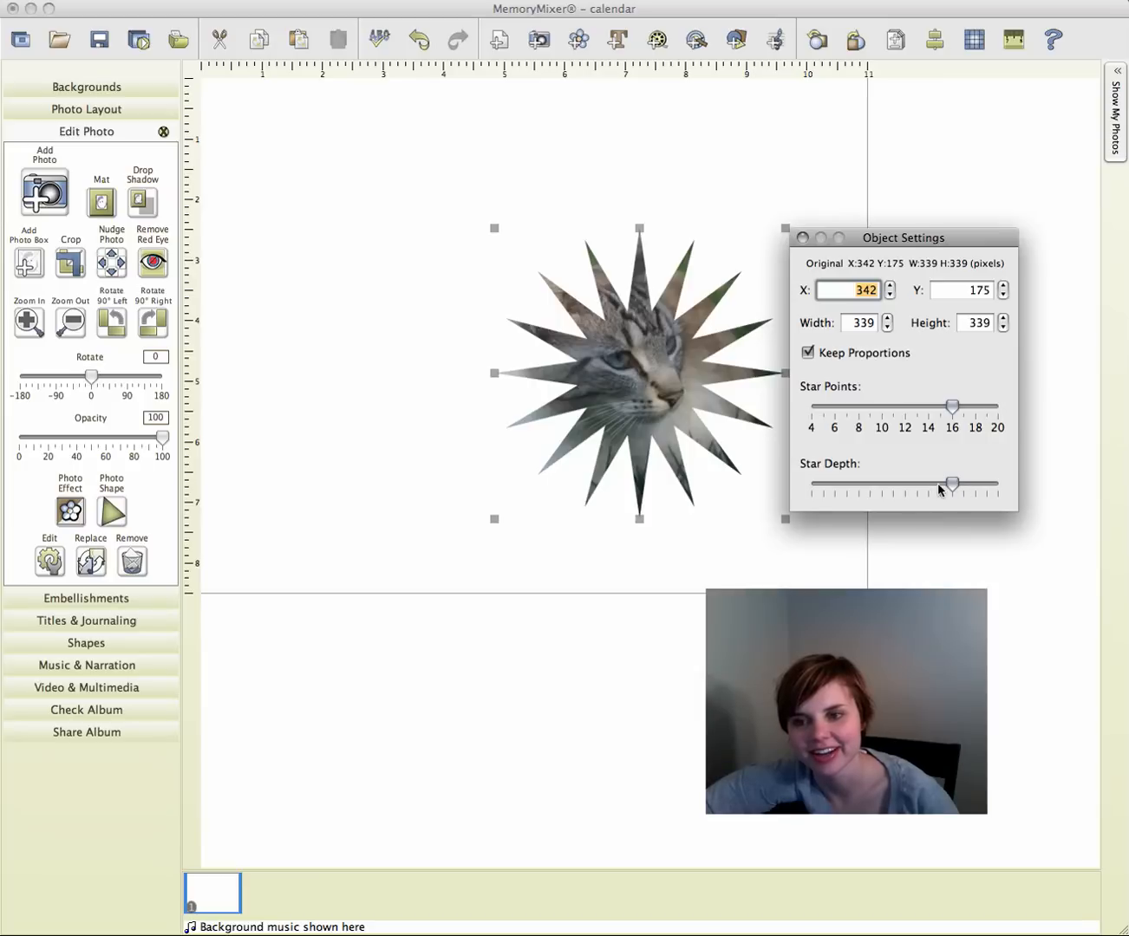
Settle the star on roughly thirteen to sixteen shallow points and leave the shape settings
left_click_drag(950, 406, 858, 405)
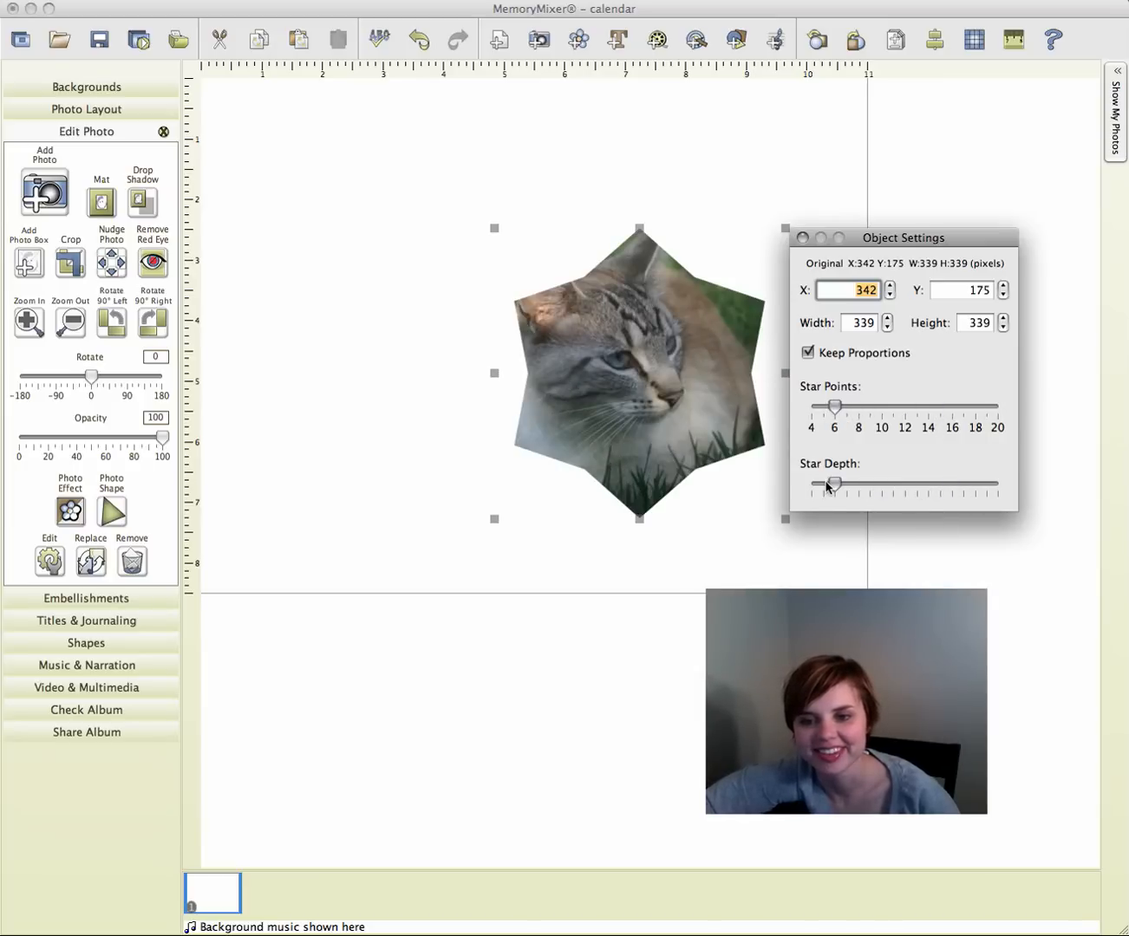
left_click_drag(833, 406, 918, 405)
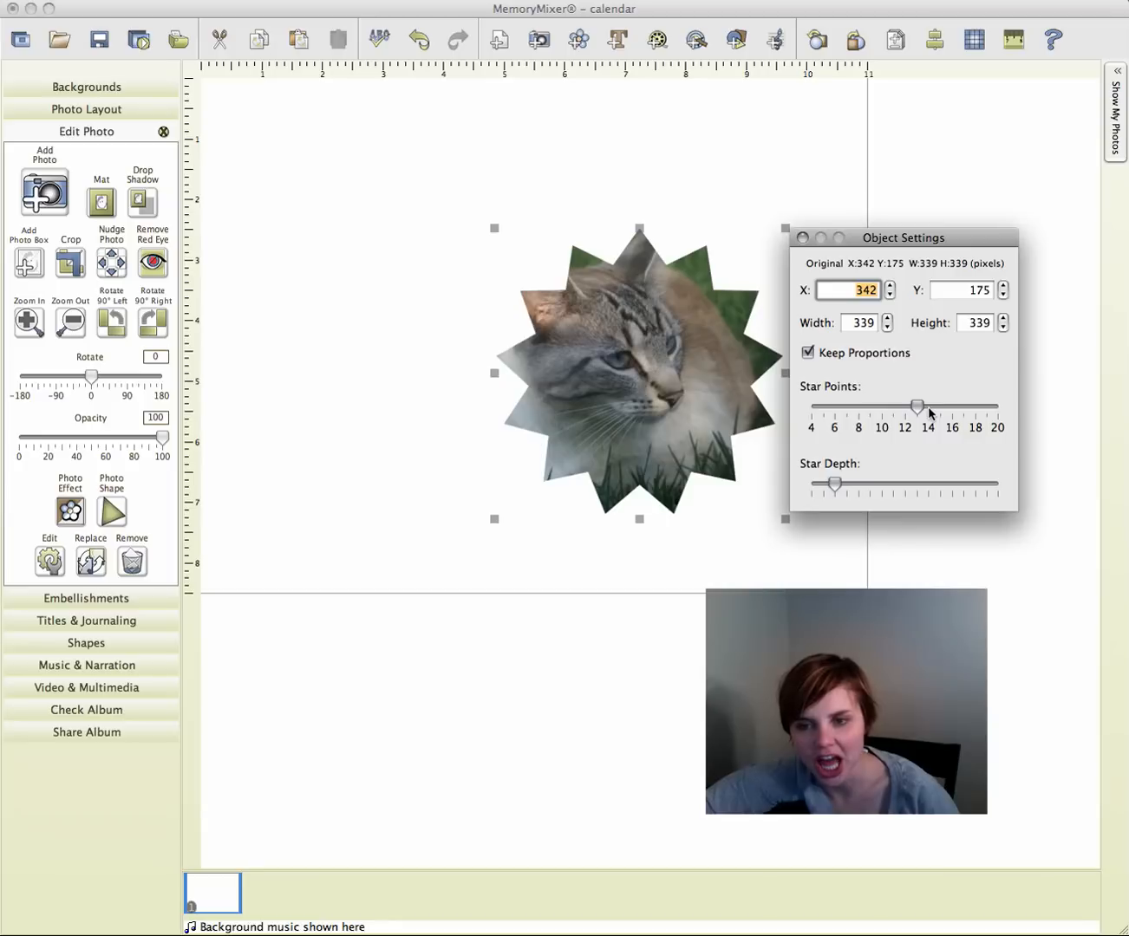
left_click_drag(915, 406, 951, 405)
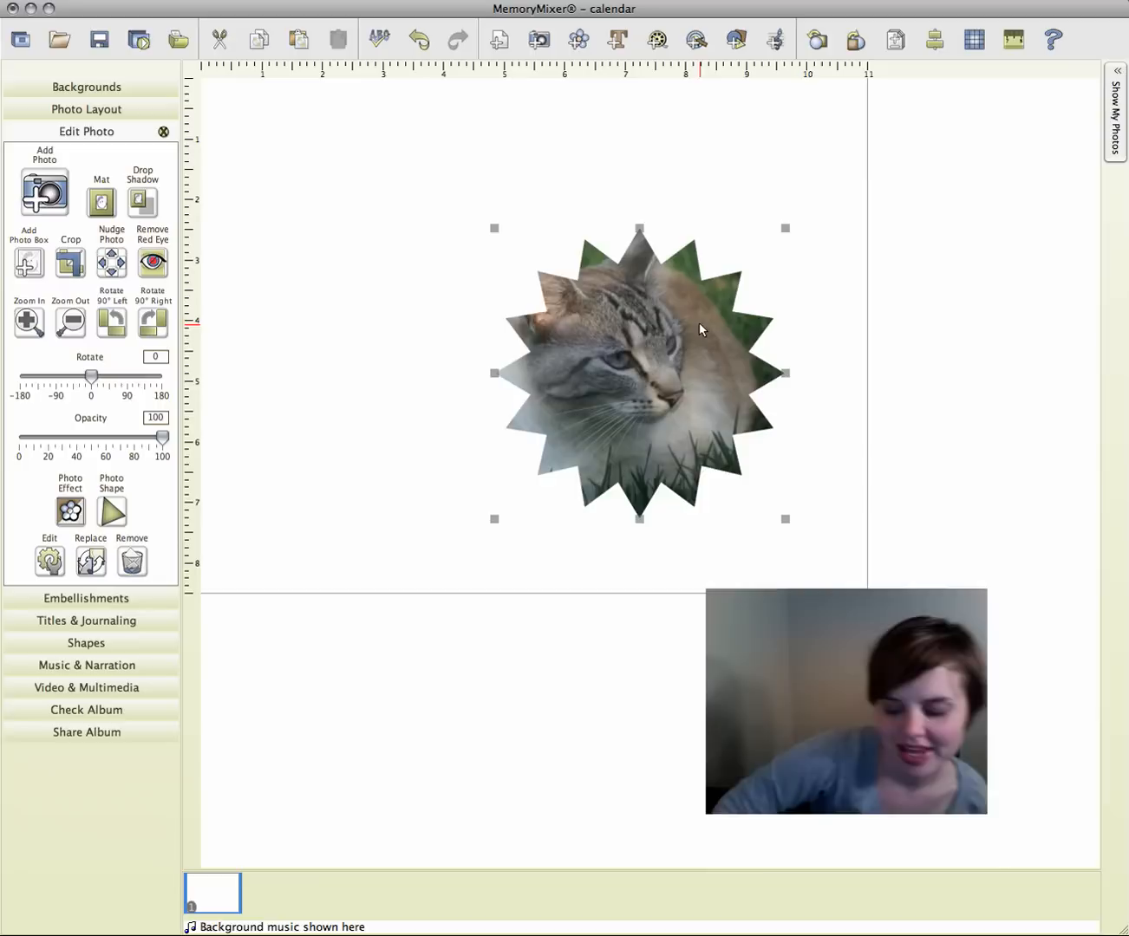
left_click(131, 562)
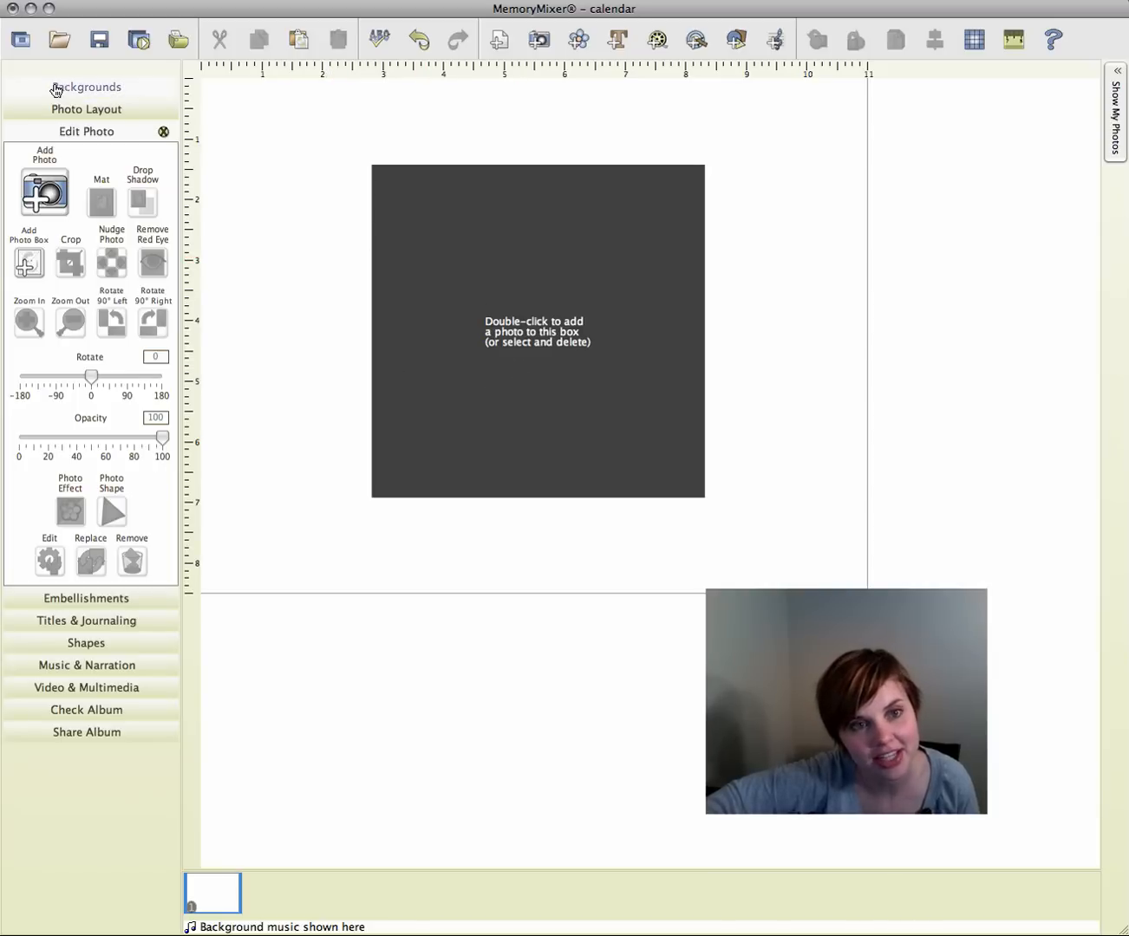
Remove the star photo, leaving one large empty photo box on the page
left_click(87, 87)
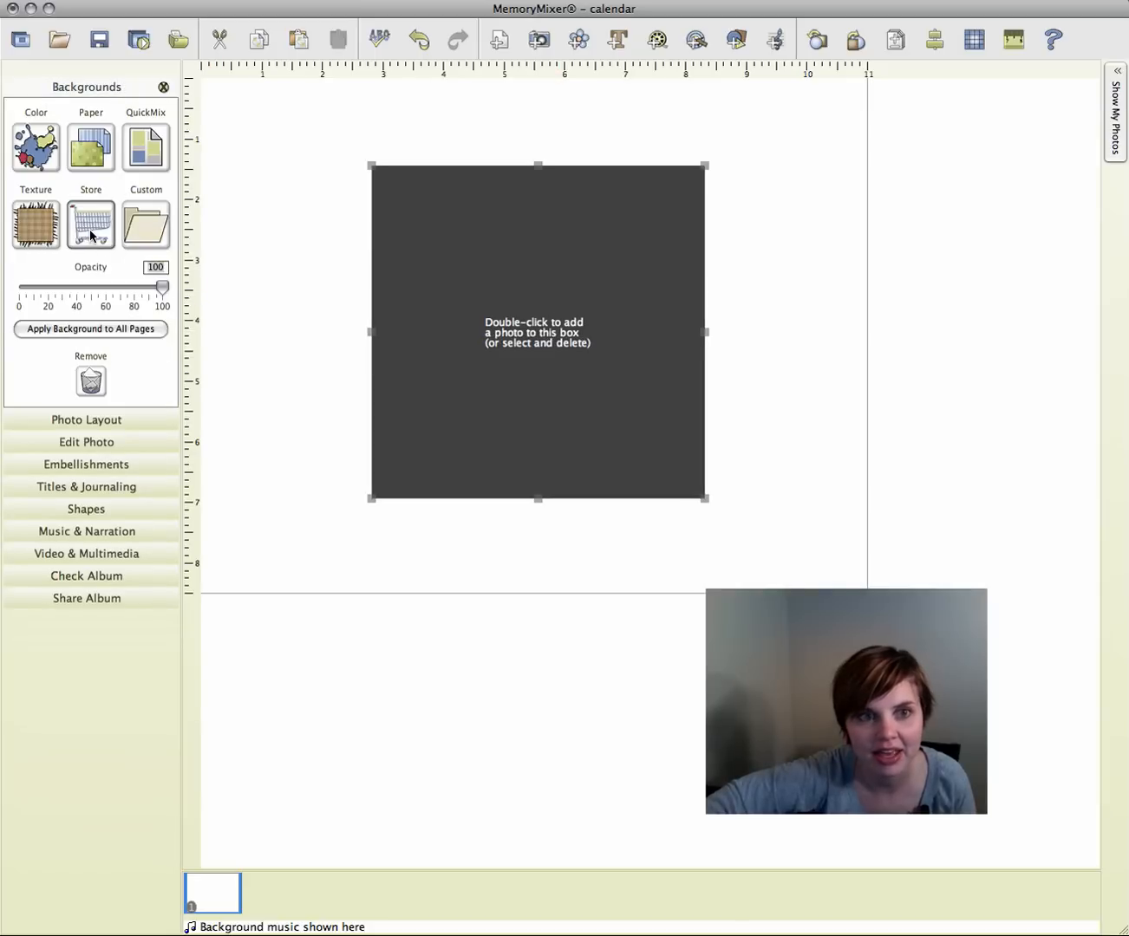
Browse the Sophie PP papers and add Brown Floral Paper as an additional background
left_click(90, 147)
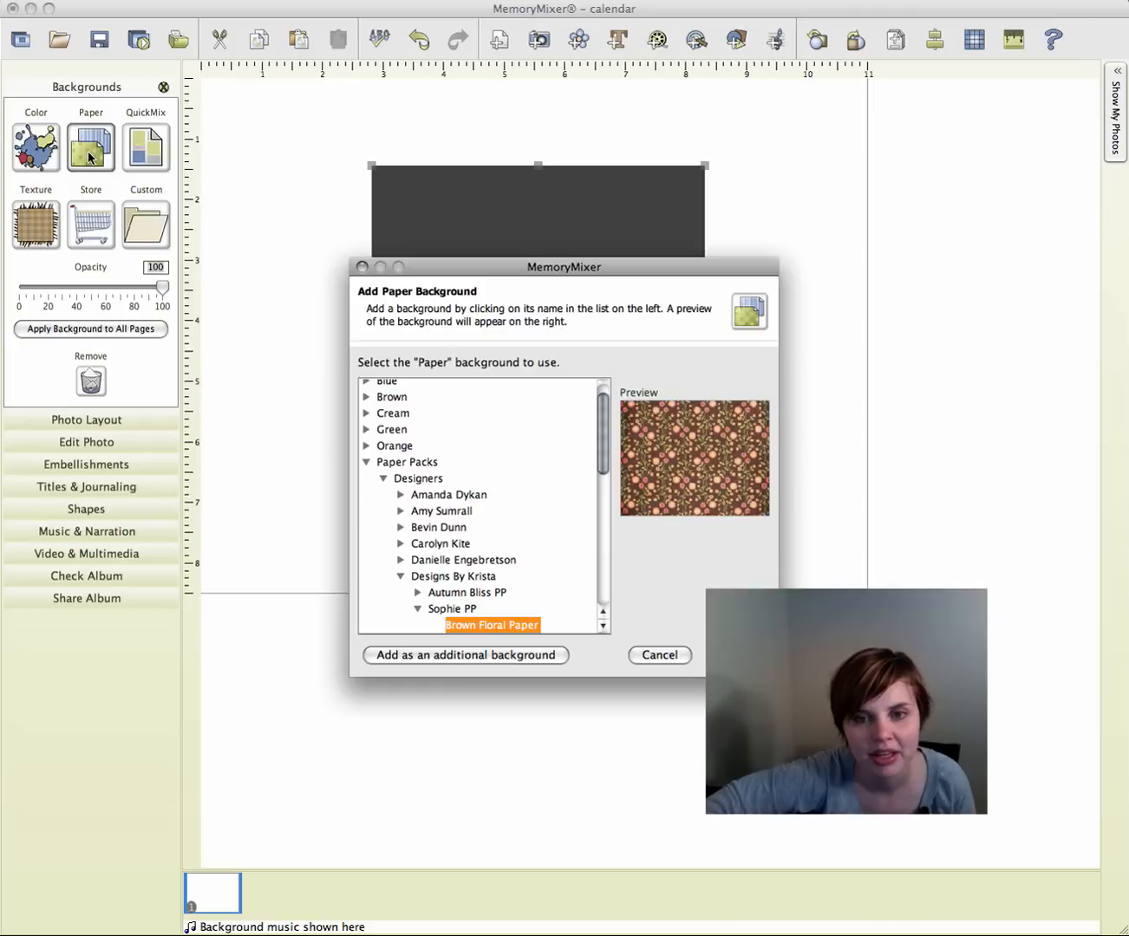
scroll("down", 3)
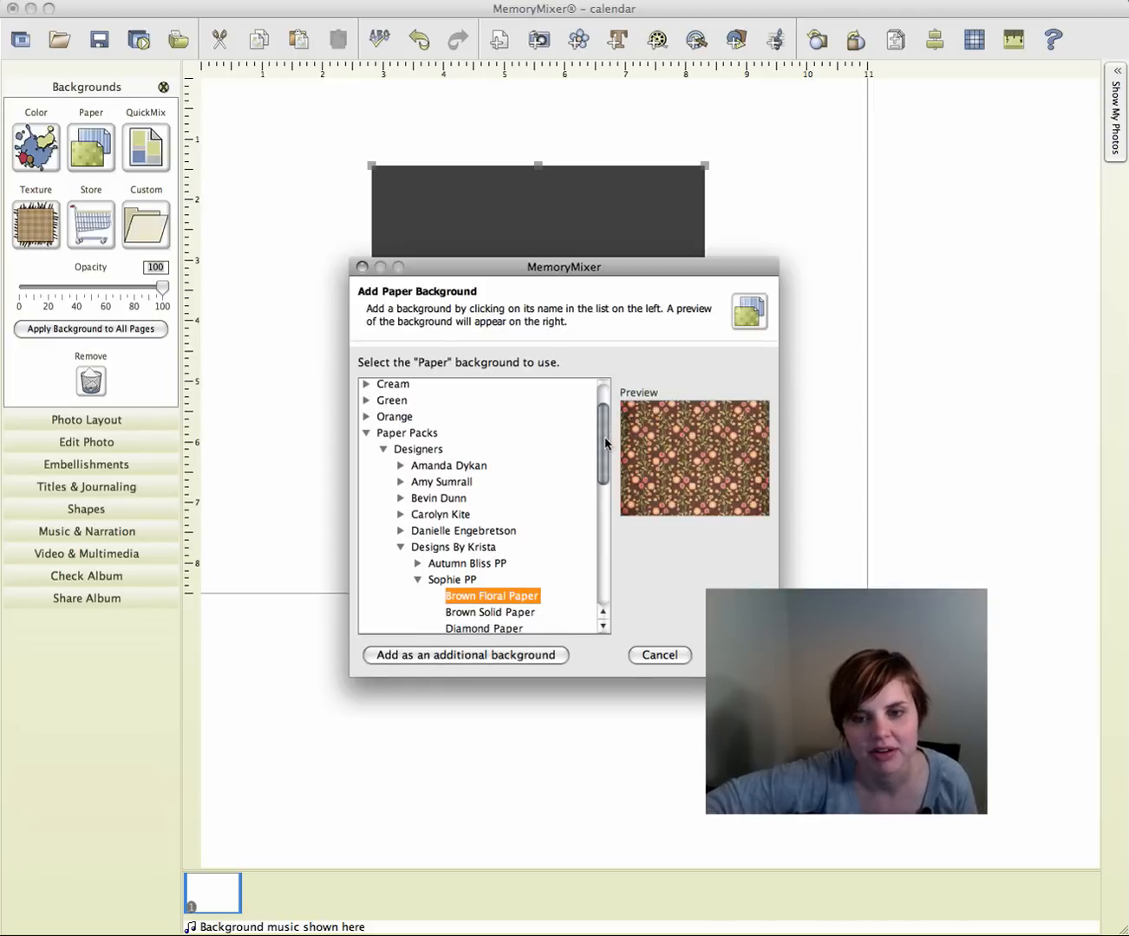
left_click(485, 572)
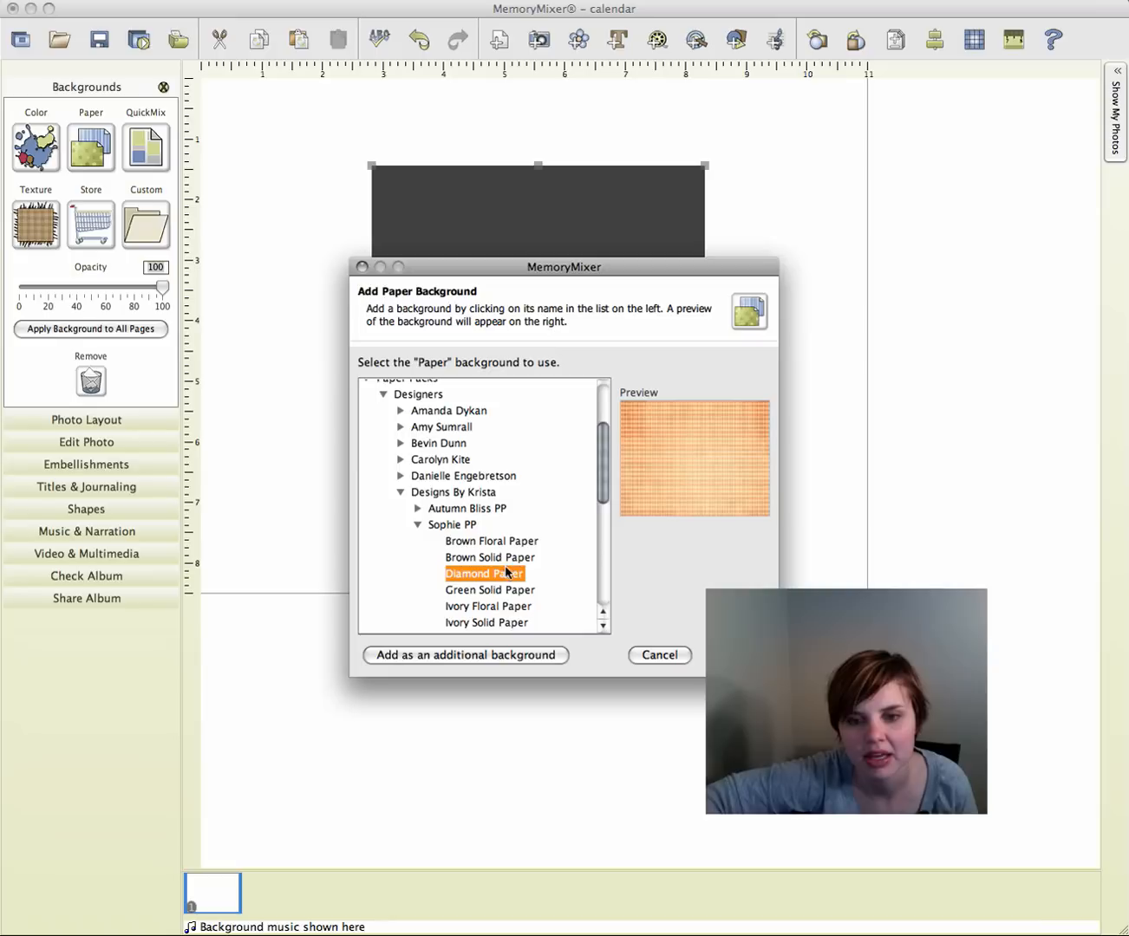
left_click(486, 623)
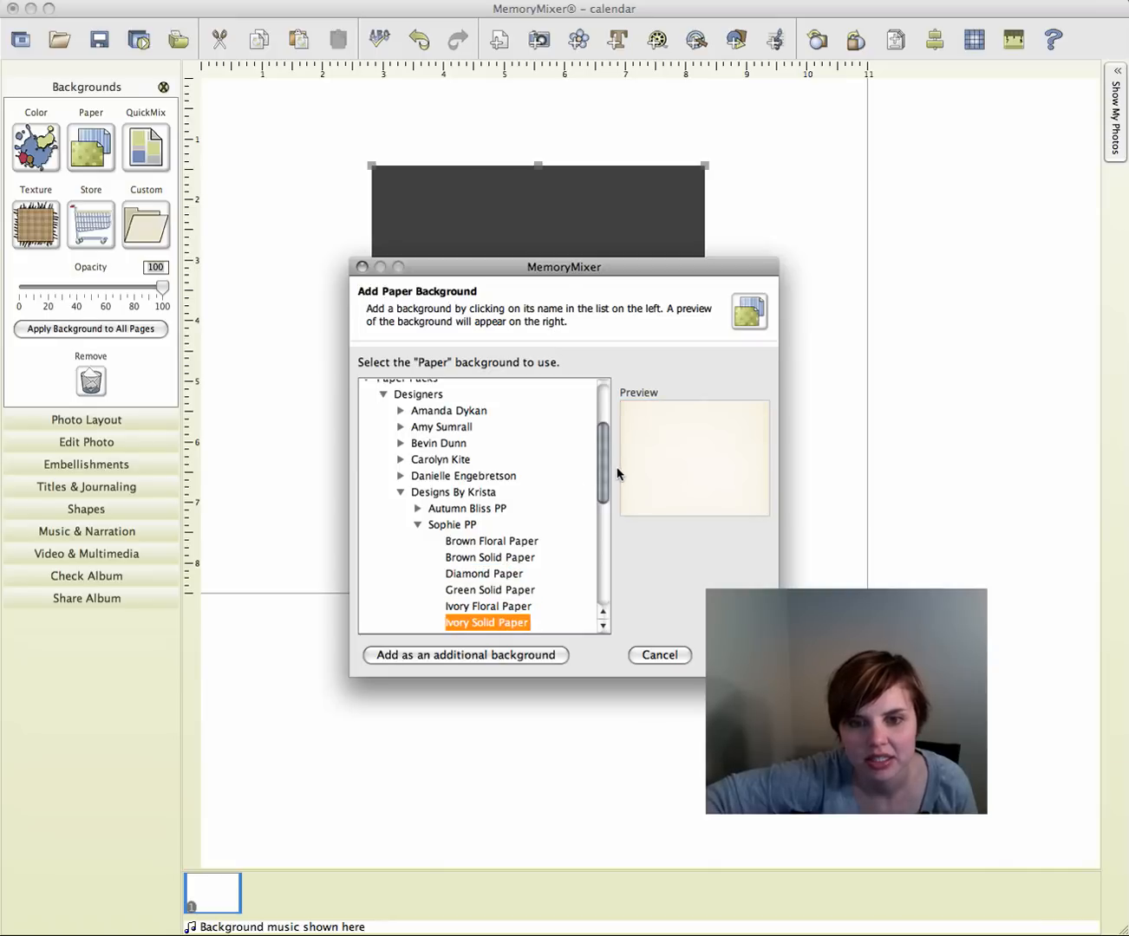
scroll("down", 3)
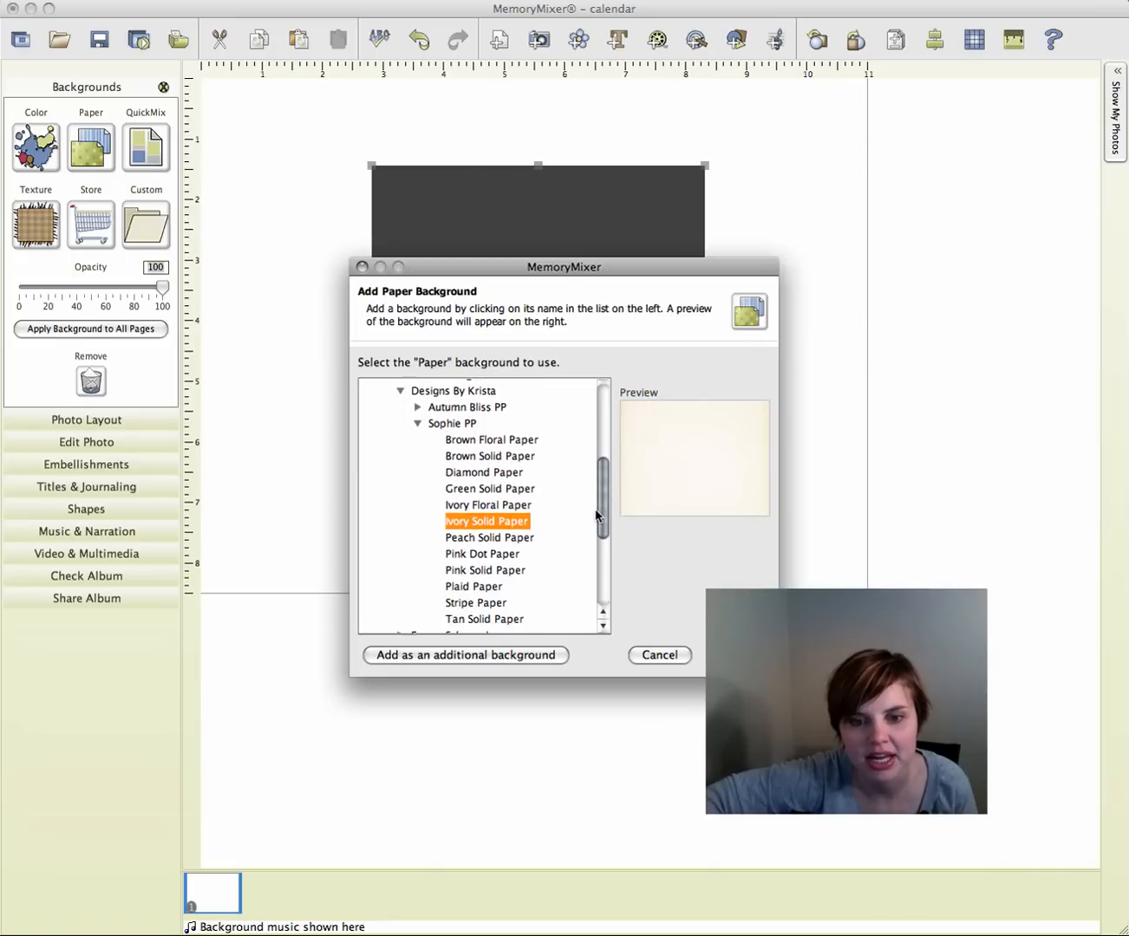
left_click(493, 446)
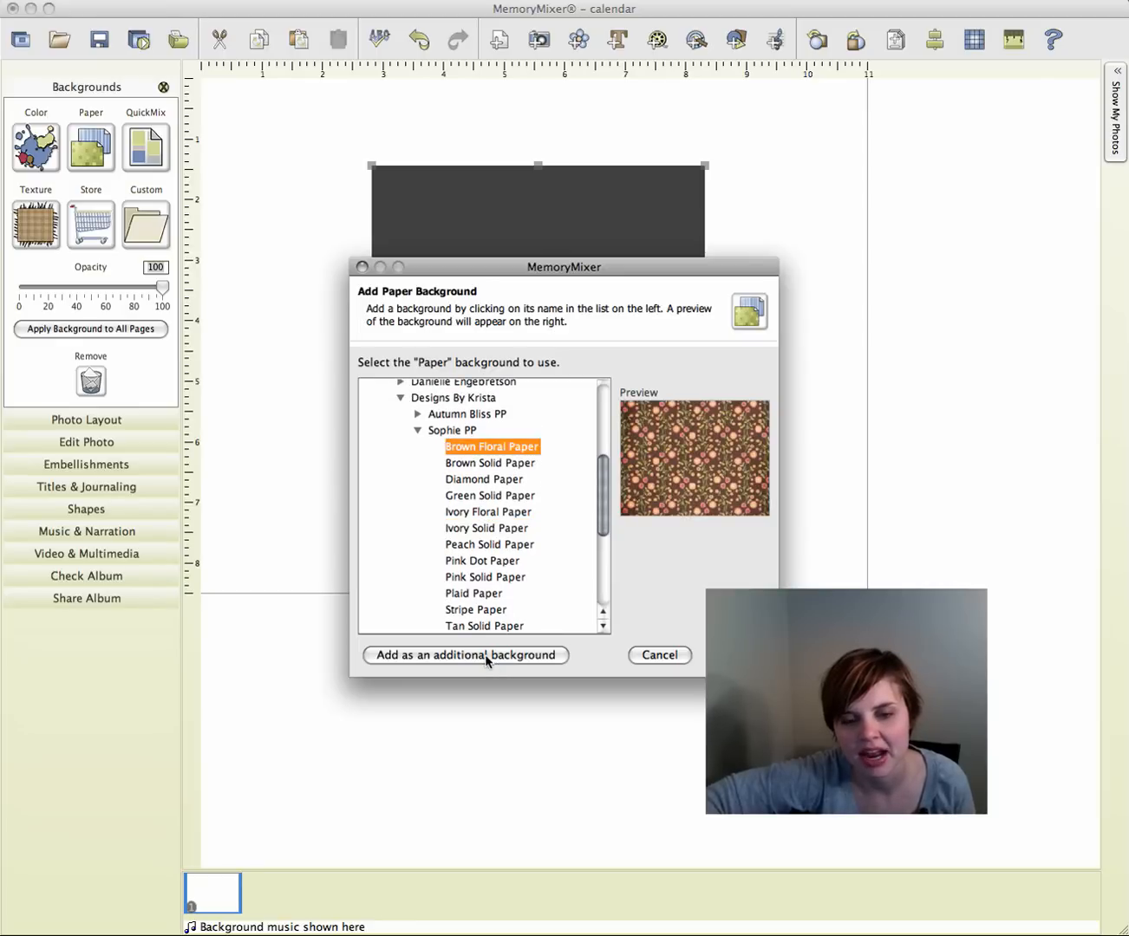
left_click(465, 656)
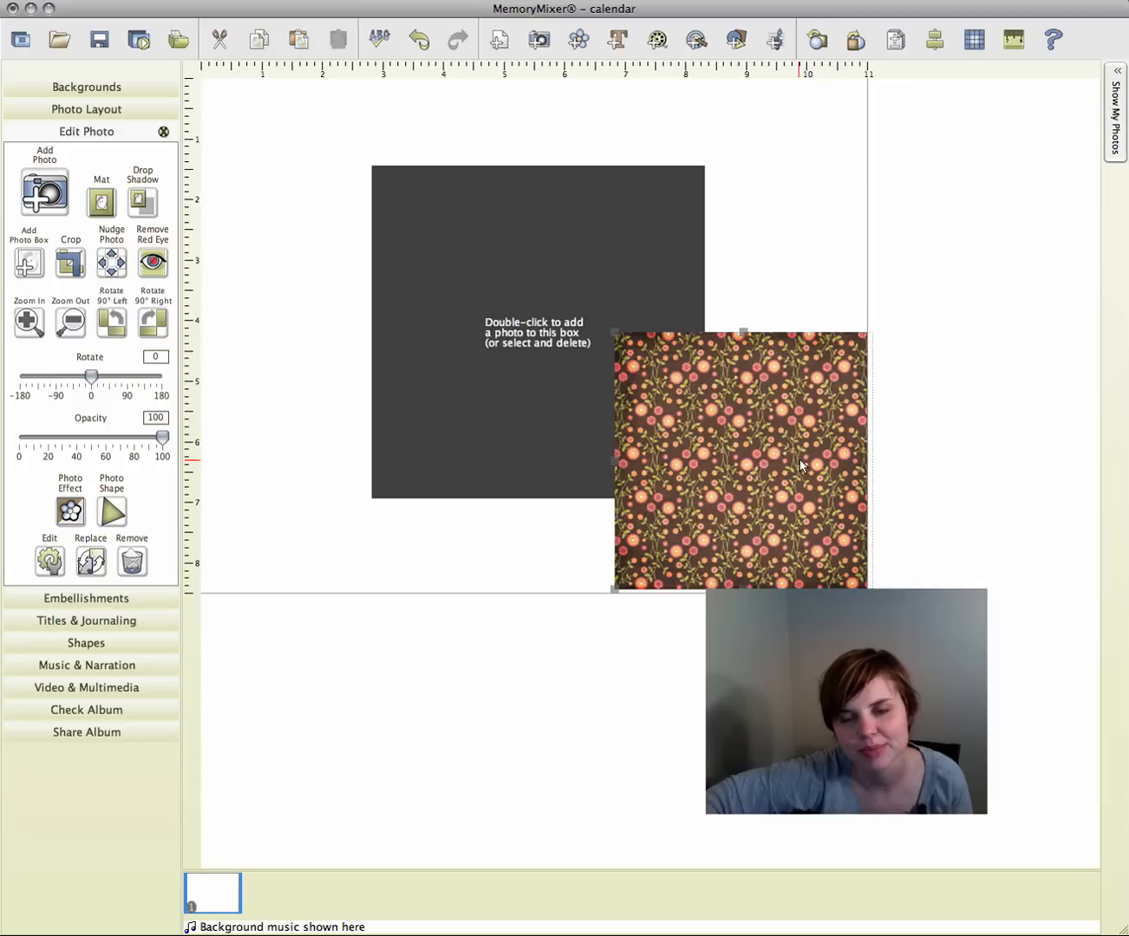
mouse_move(676, 472)
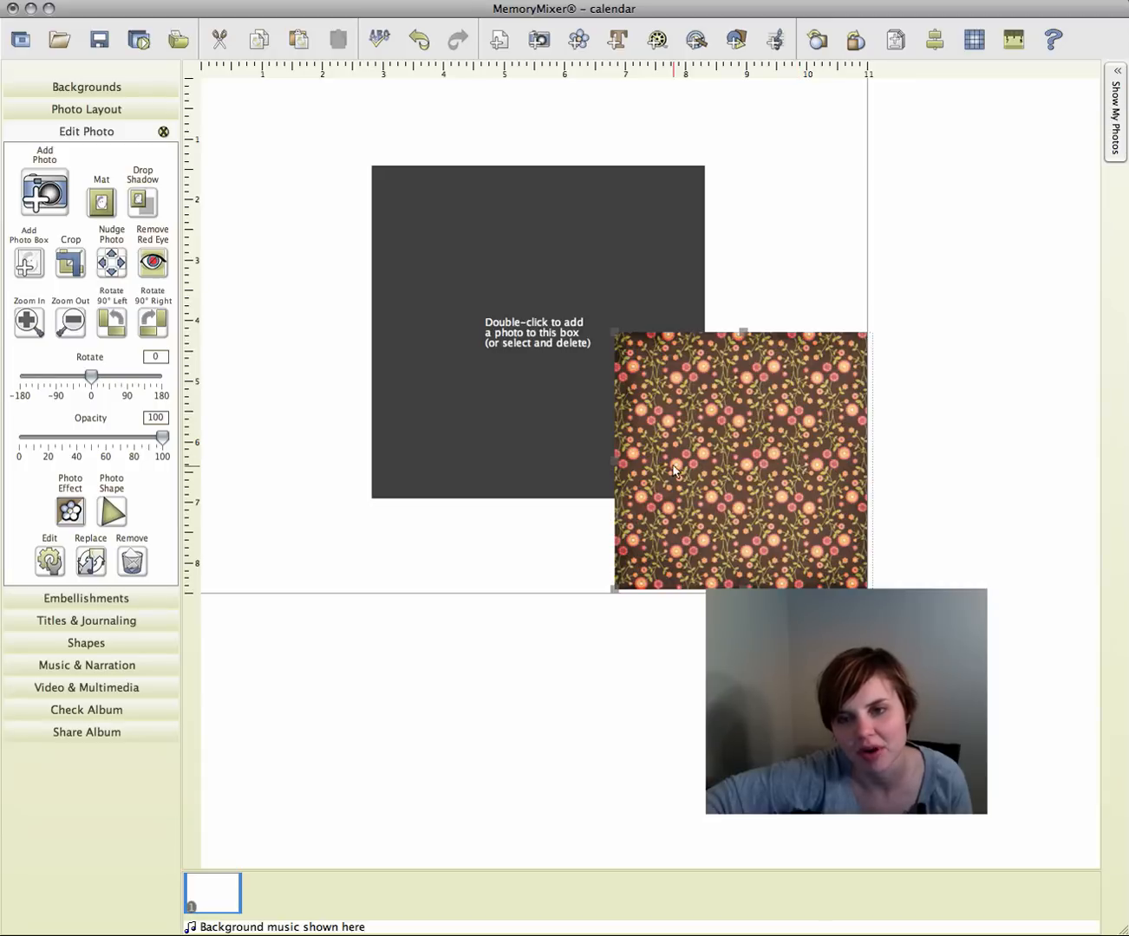
mouse_move(714, 442)
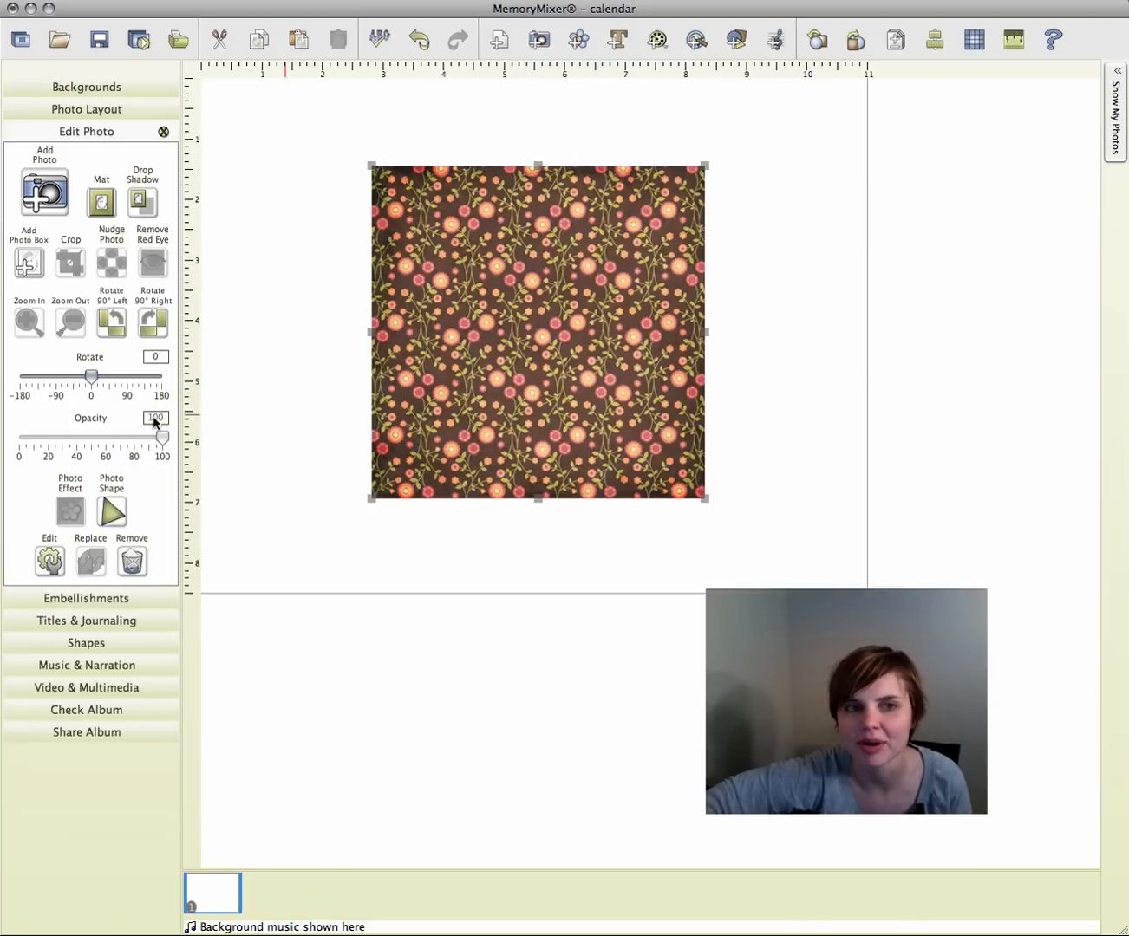
Bring up the photo shape choices for the floral paper and pick the star
left_click(111, 509)
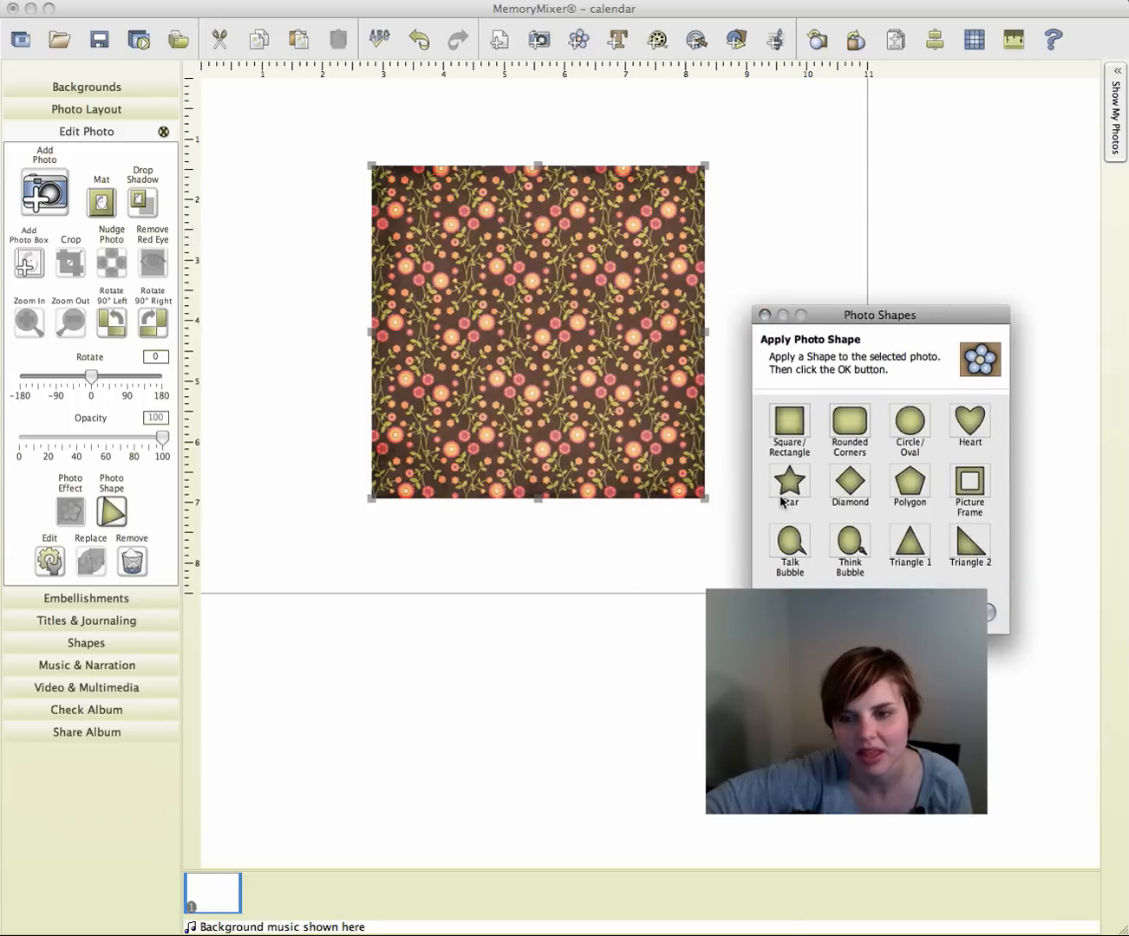
left_click(789, 486)
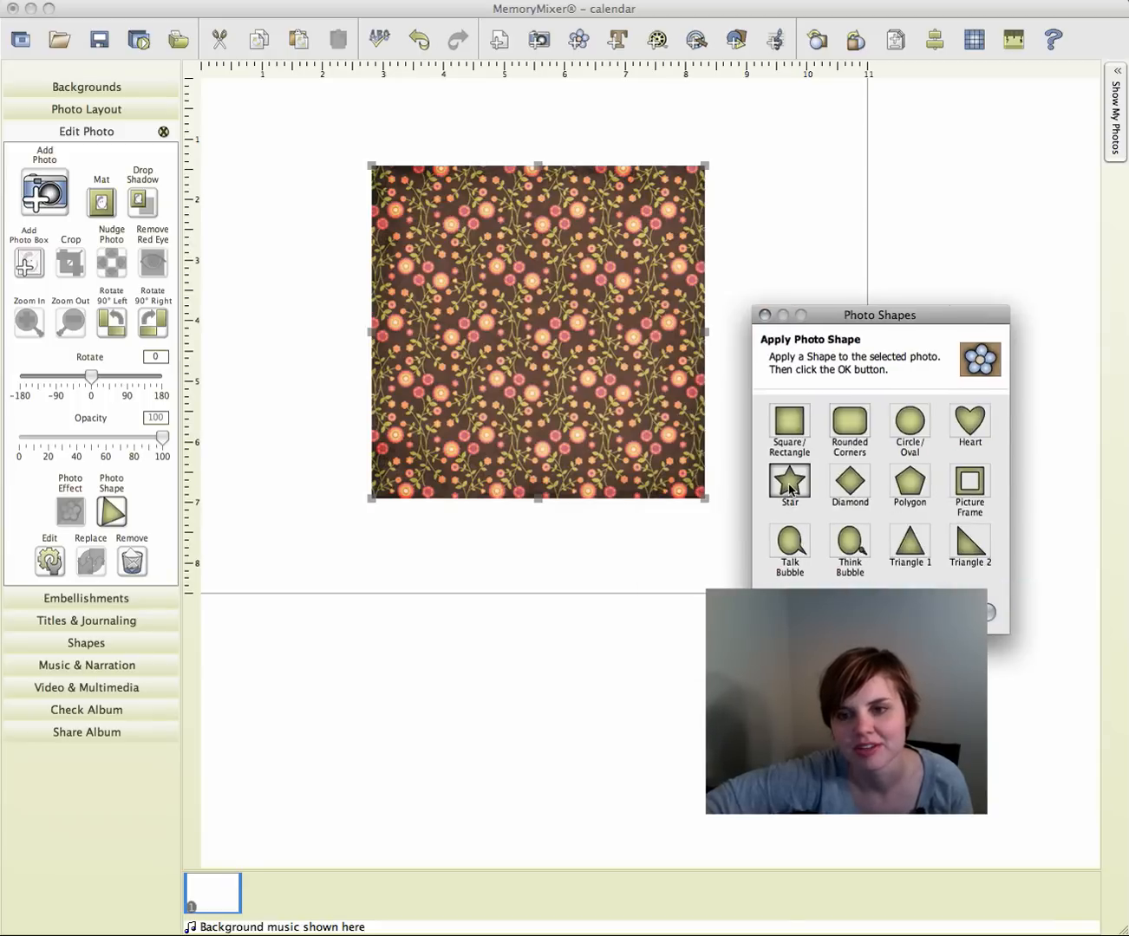
Cut the floral paper into a star with about fifteen shallow points
left_click(787, 482)
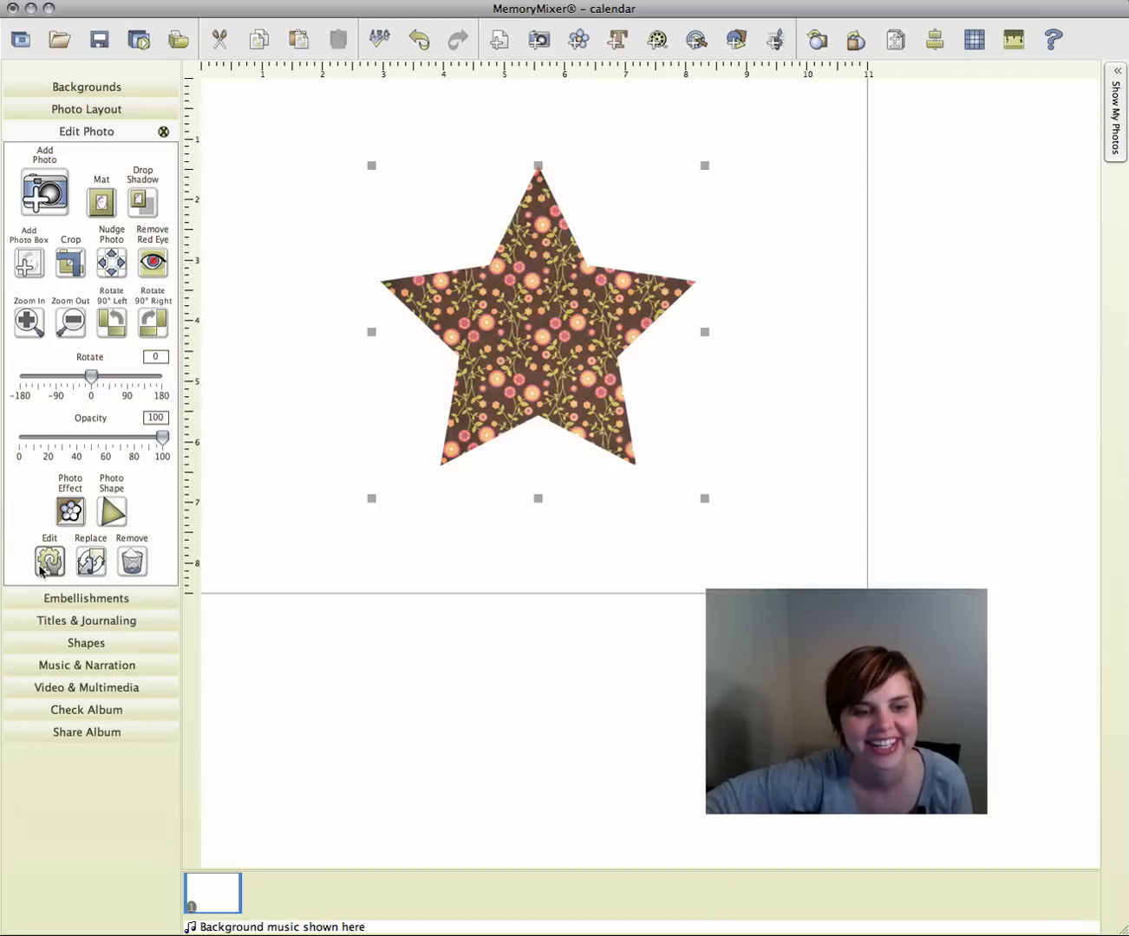
left_click(49, 562)
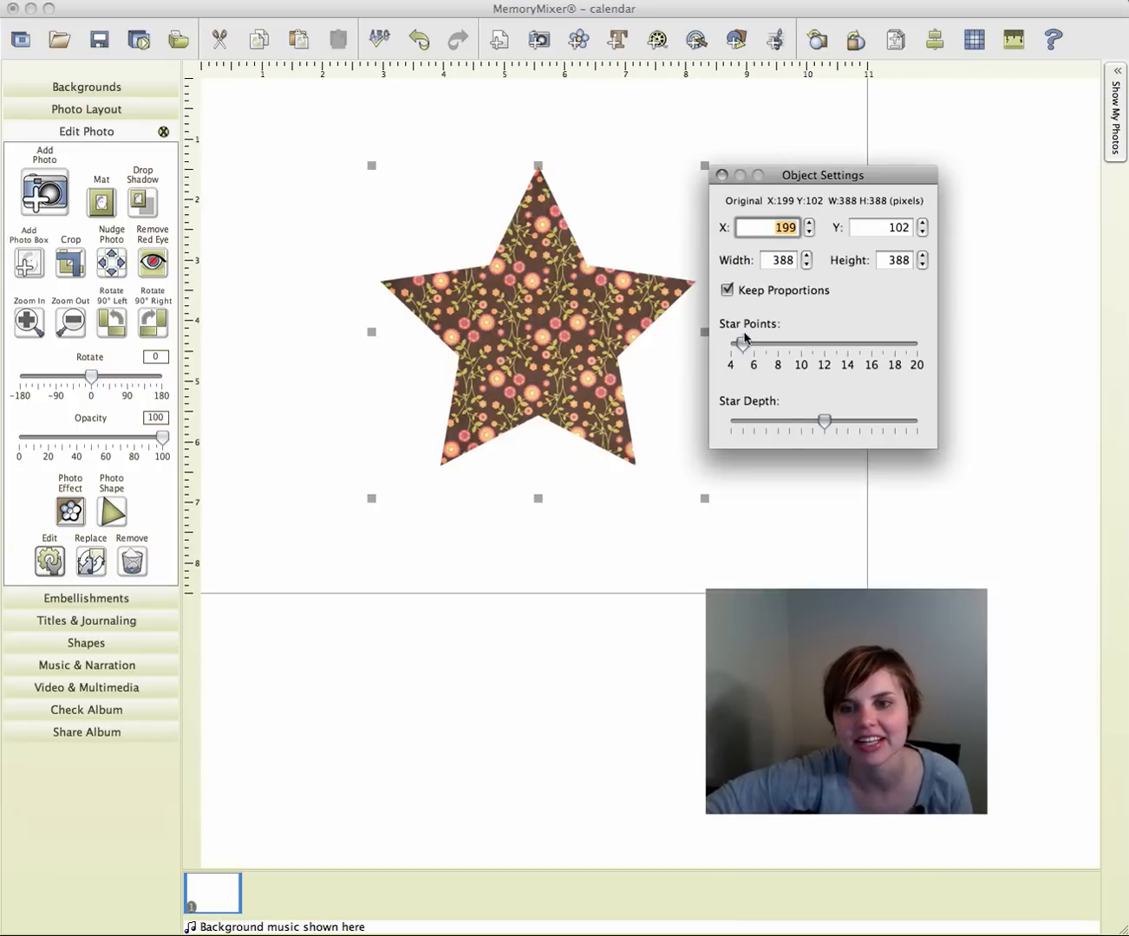
left_click_drag(739, 345, 858, 345)
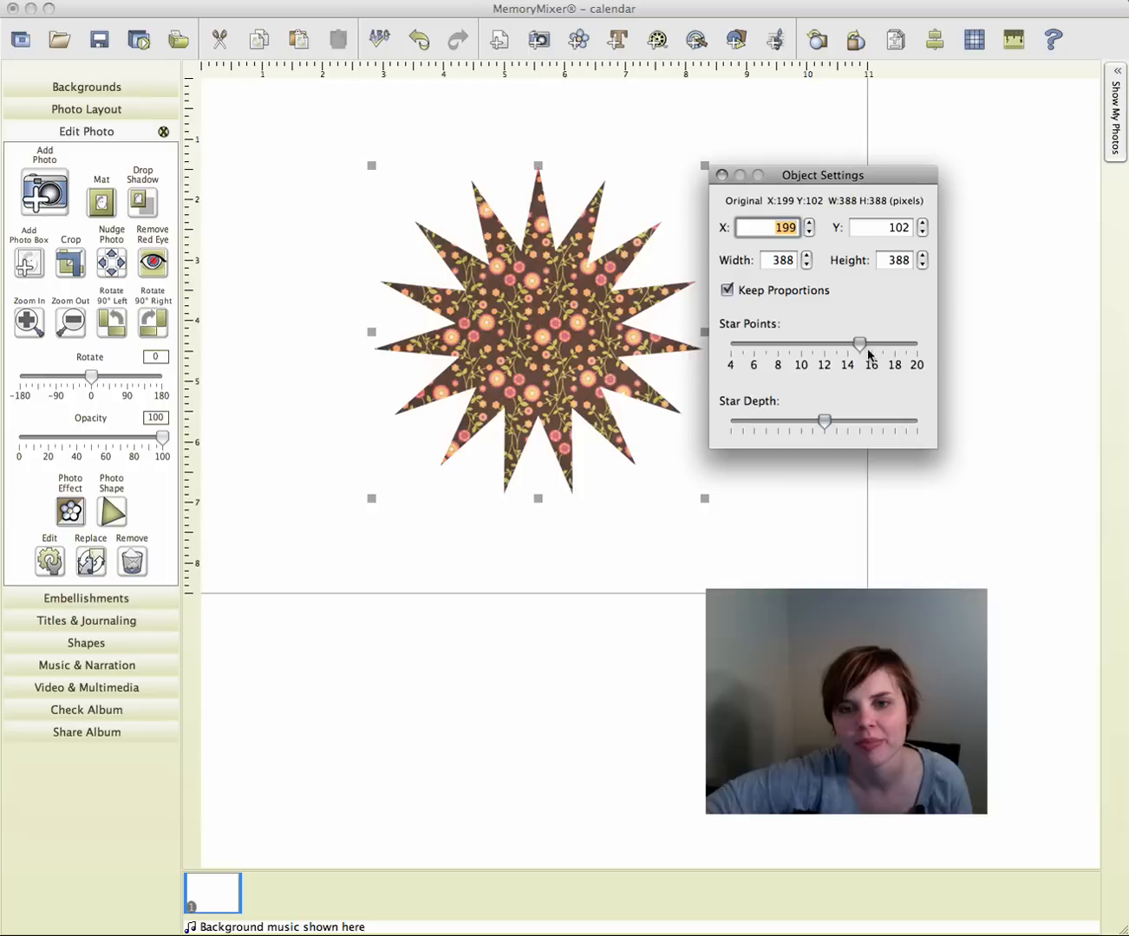
left_click_drag(822, 421, 761, 421)
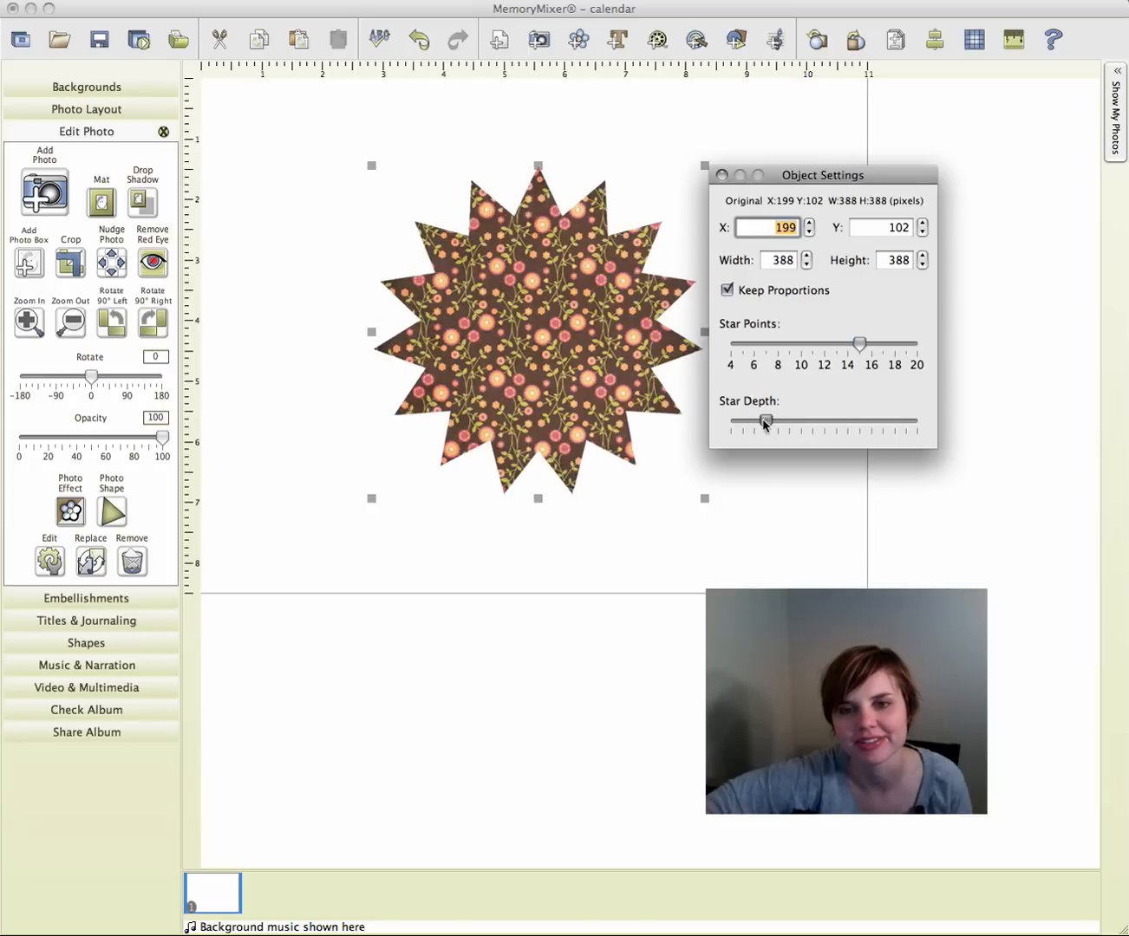
left_click_drag(858, 344, 872, 344)
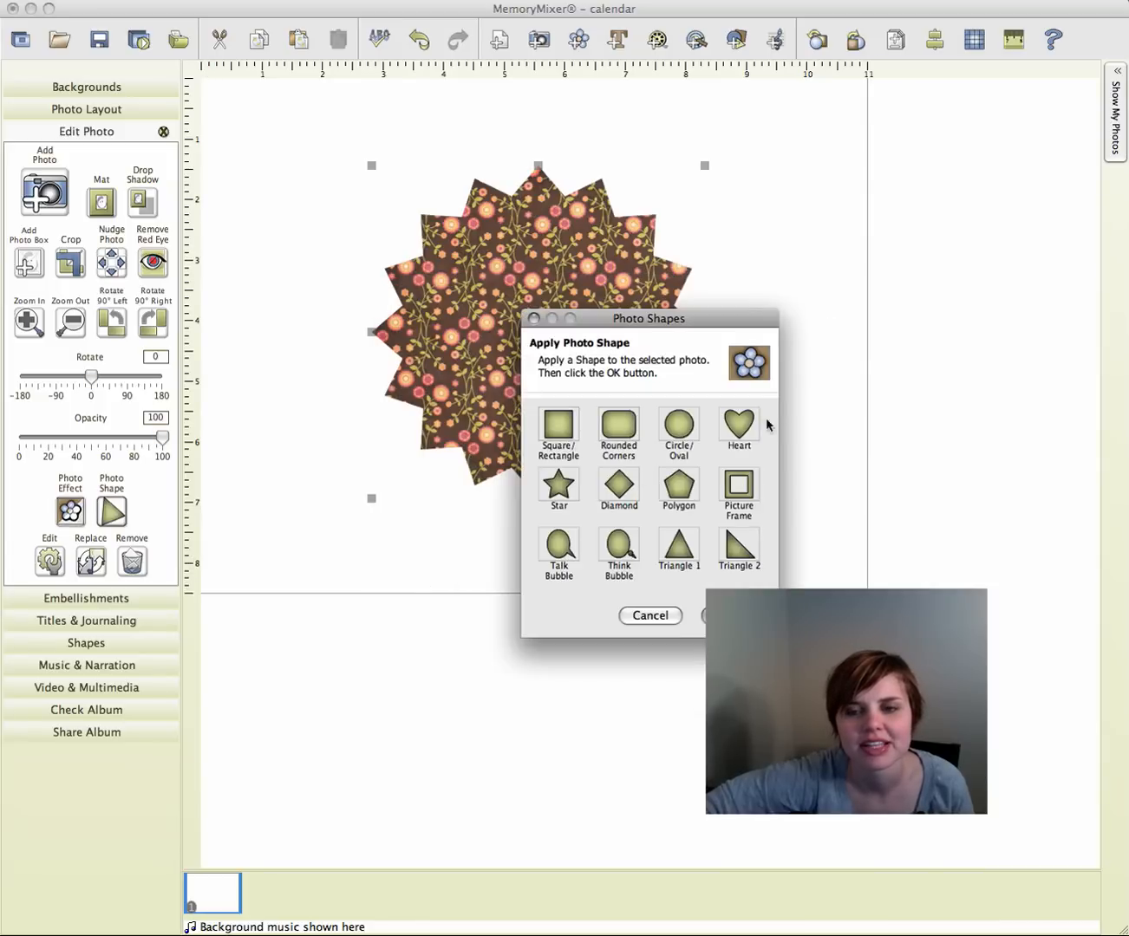
Switch the floral paper to a heart shape, then clear it to one small empty photo box
left_click(739, 427)
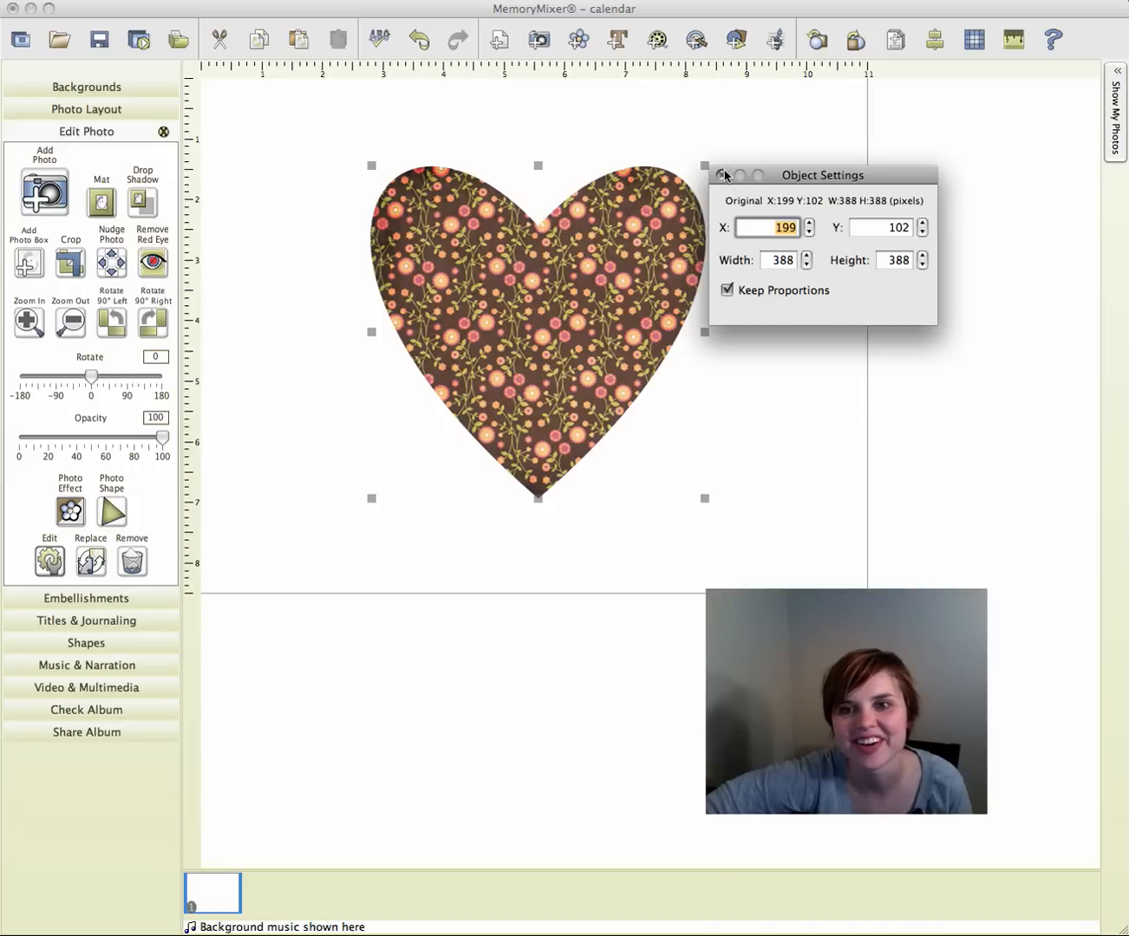
left_click(111, 509)
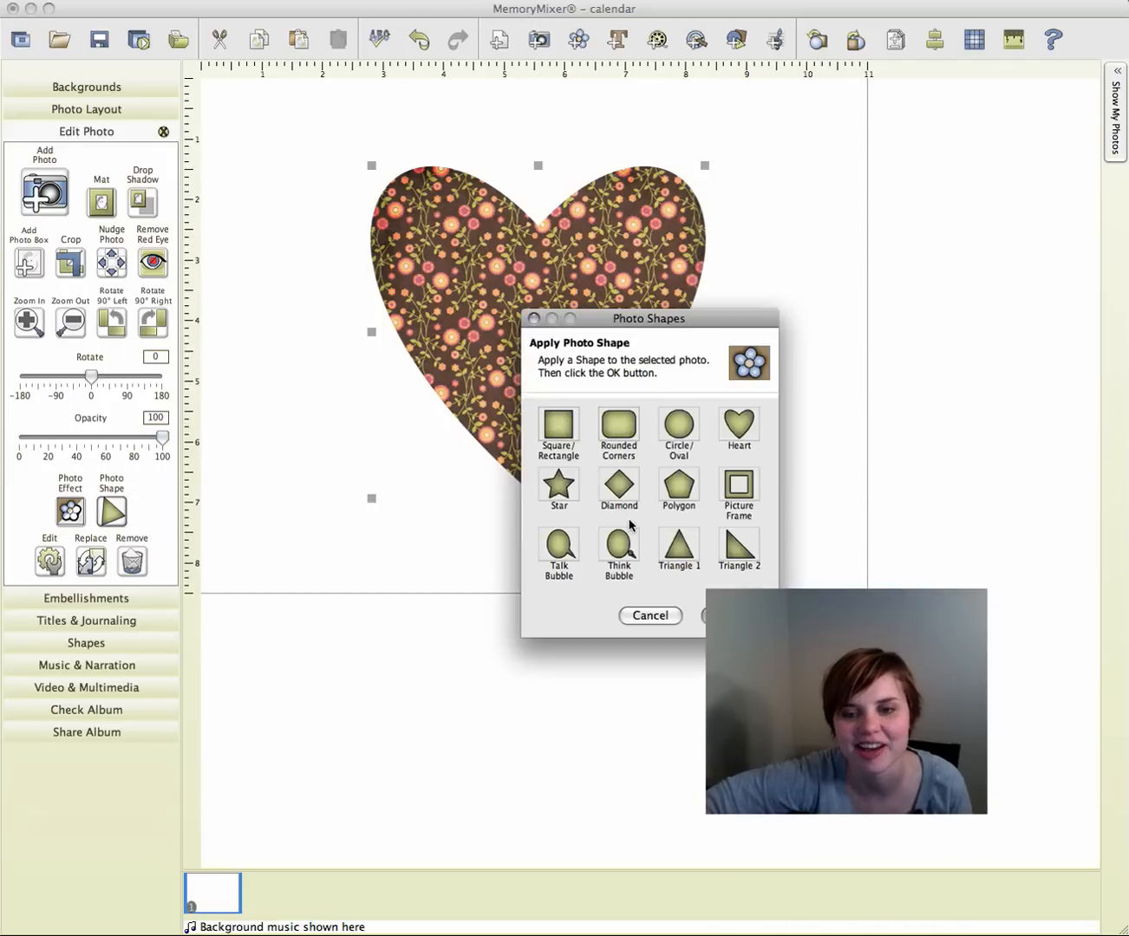
left_click(738, 488)
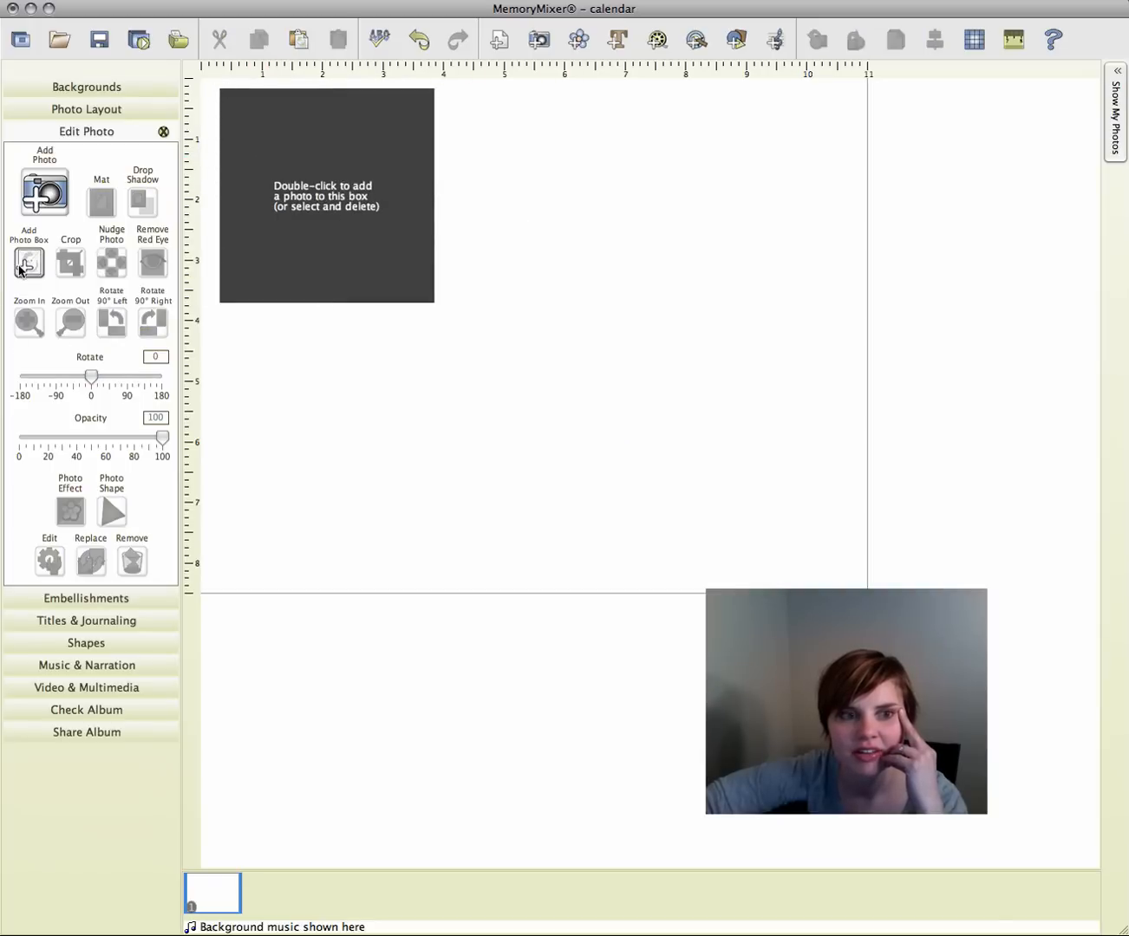
Build a 3x2 grid of photo boxes and put the cat photo in the first box
left_click(27, 263)
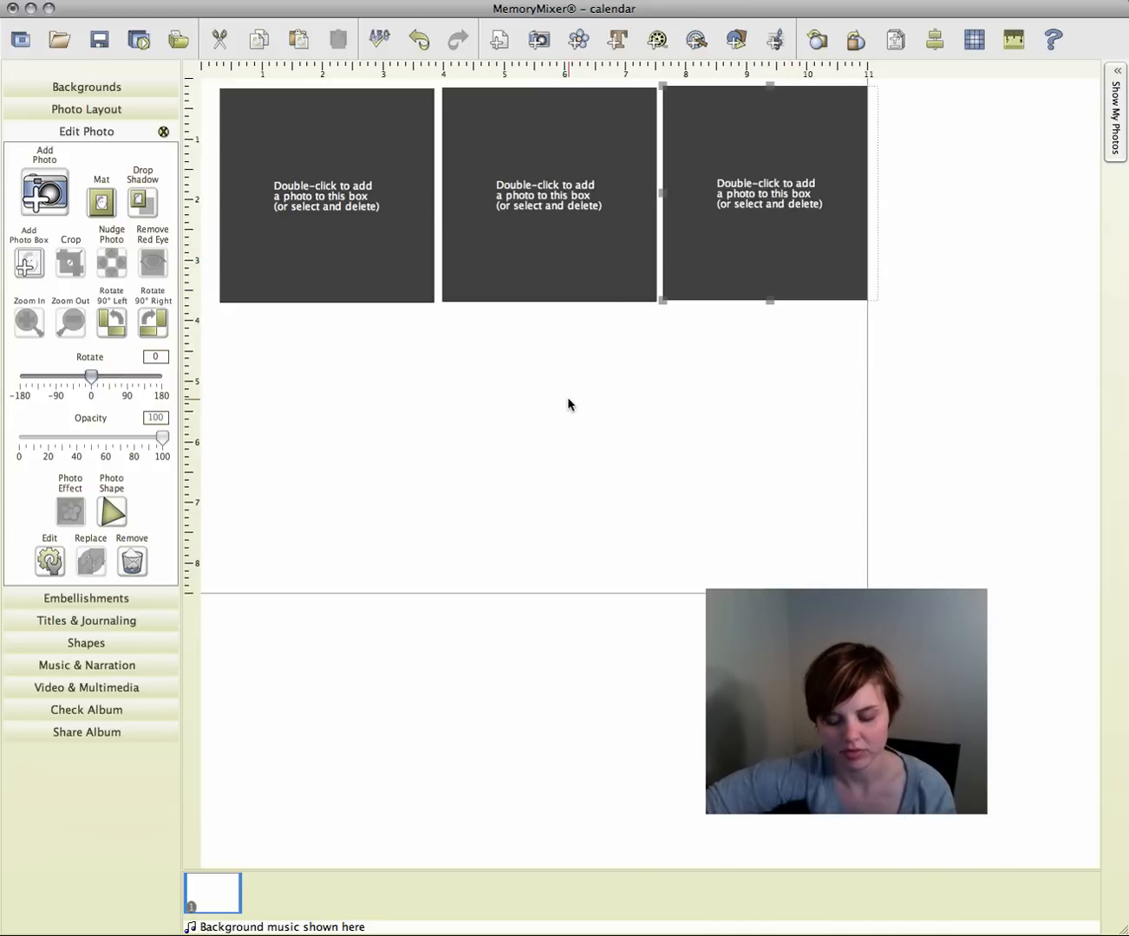
left_click(322, 195)
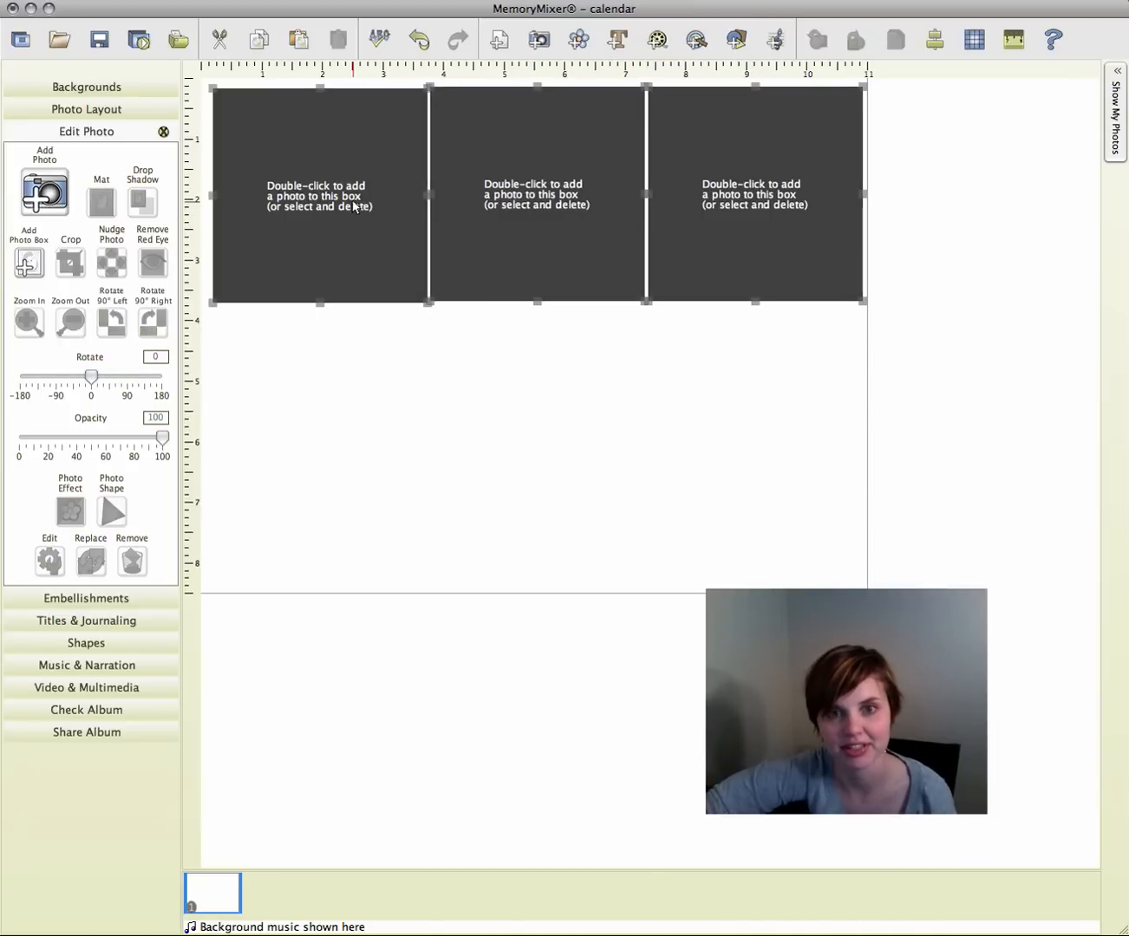
left_click(933, 40)
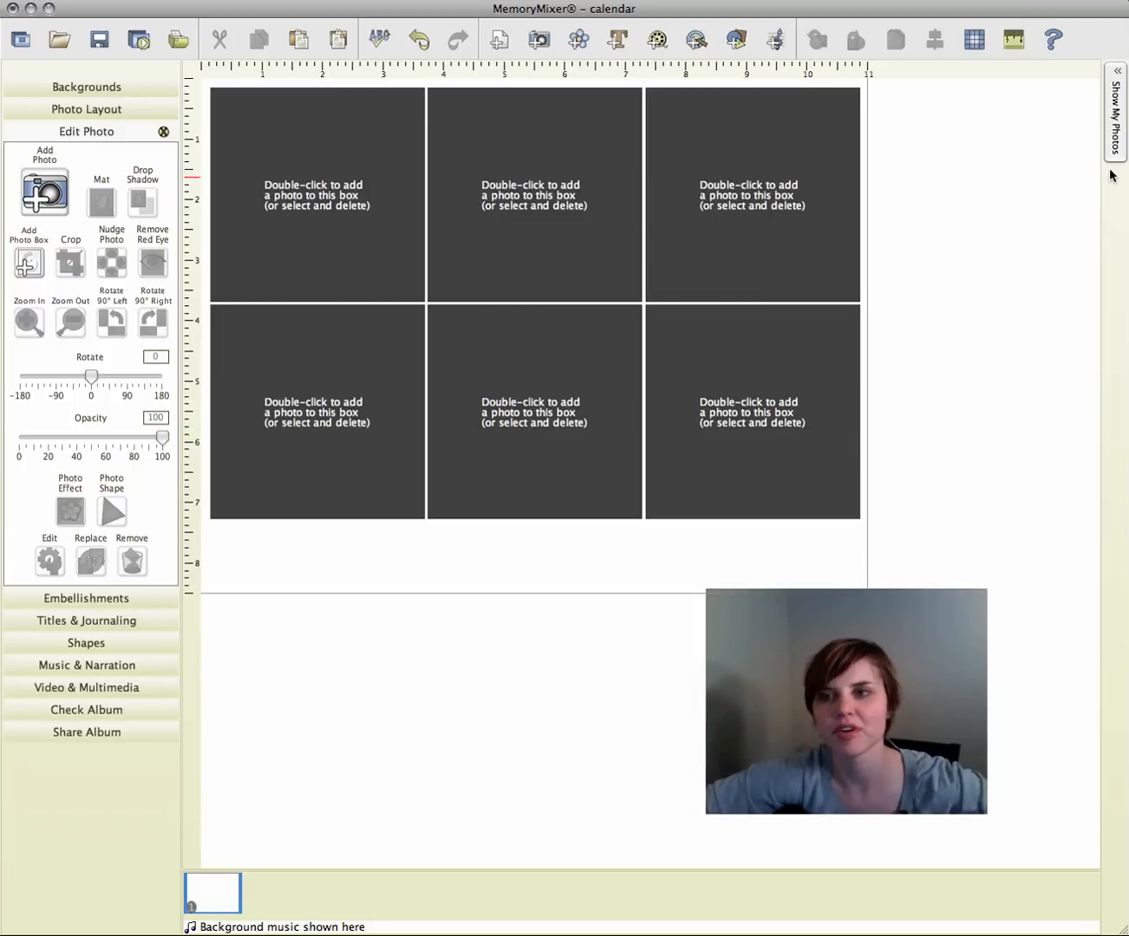
double_click(315, 194)
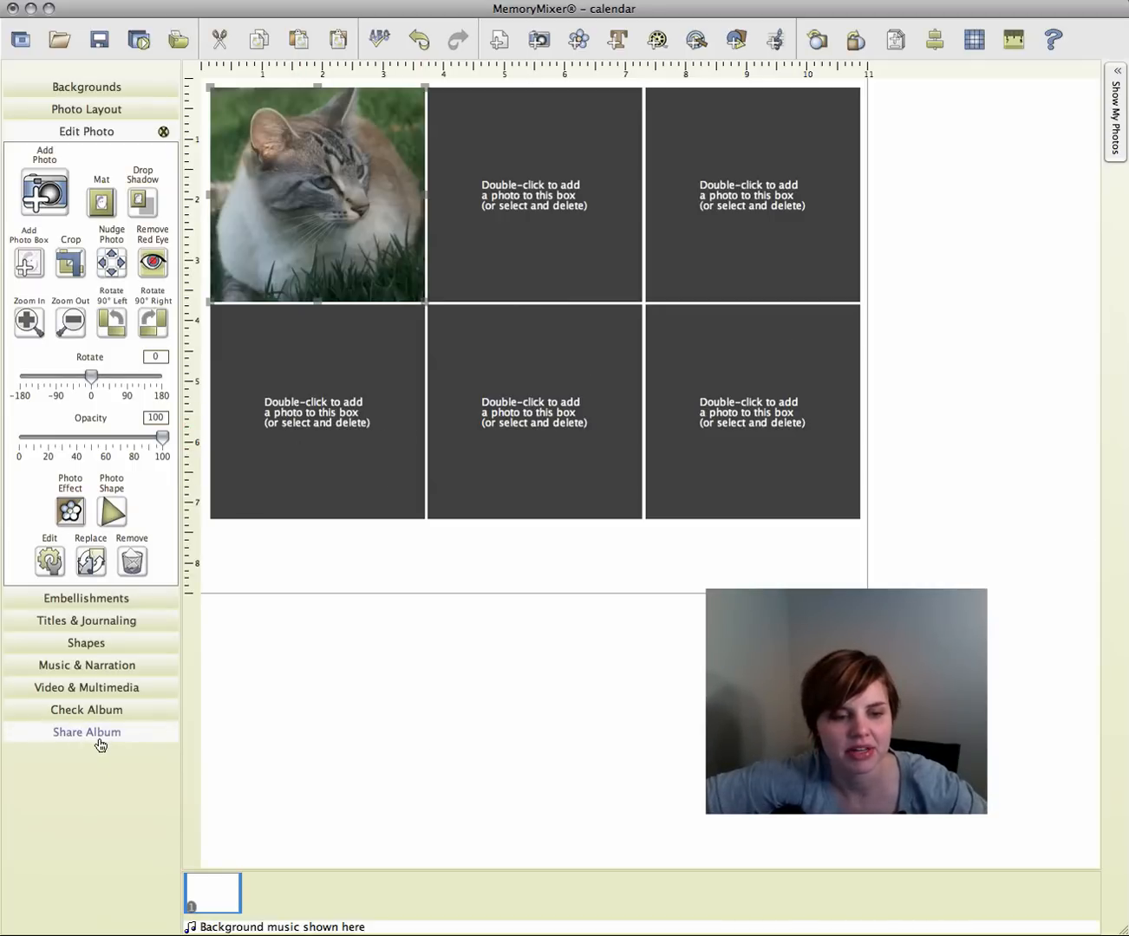
Show Share Album, review the page's Print Options, then cancel without printing
left_click(87, 731)
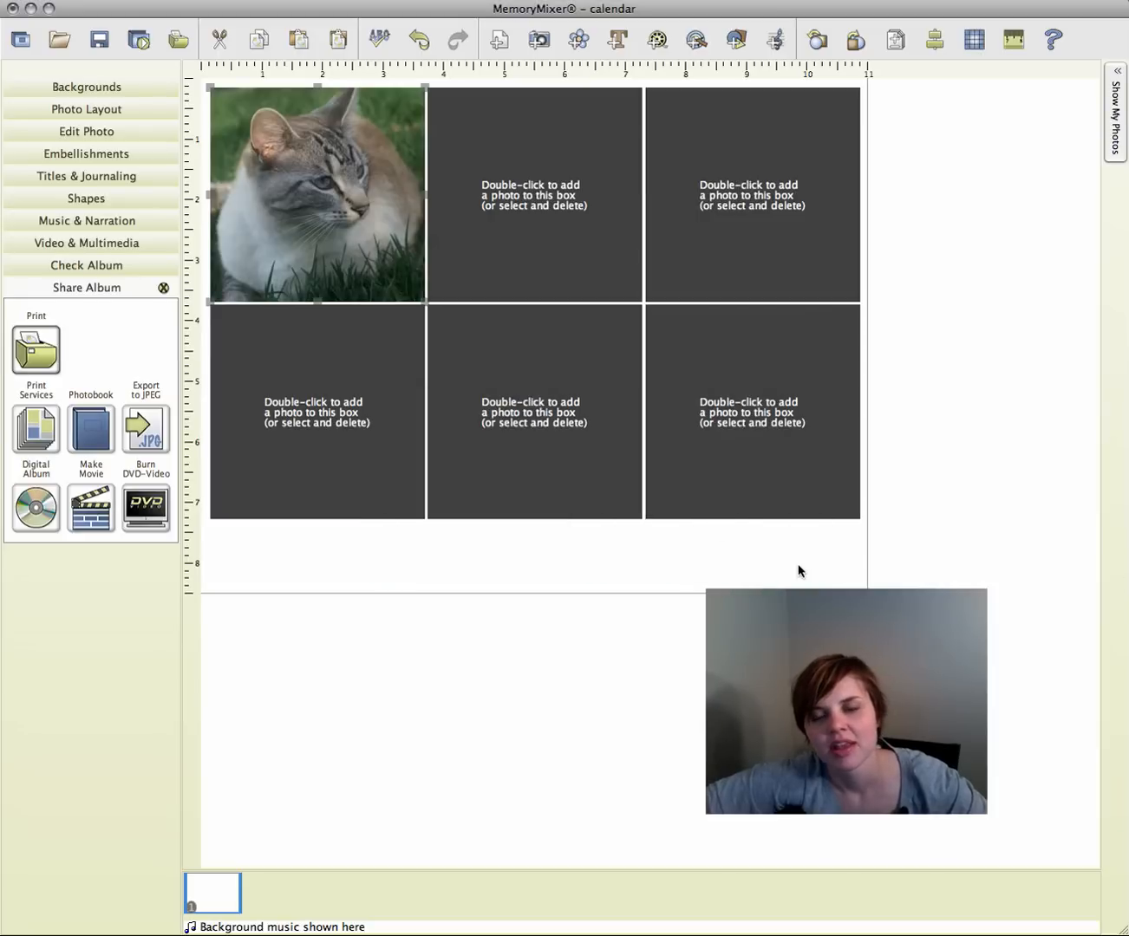
left_click(35, 344)
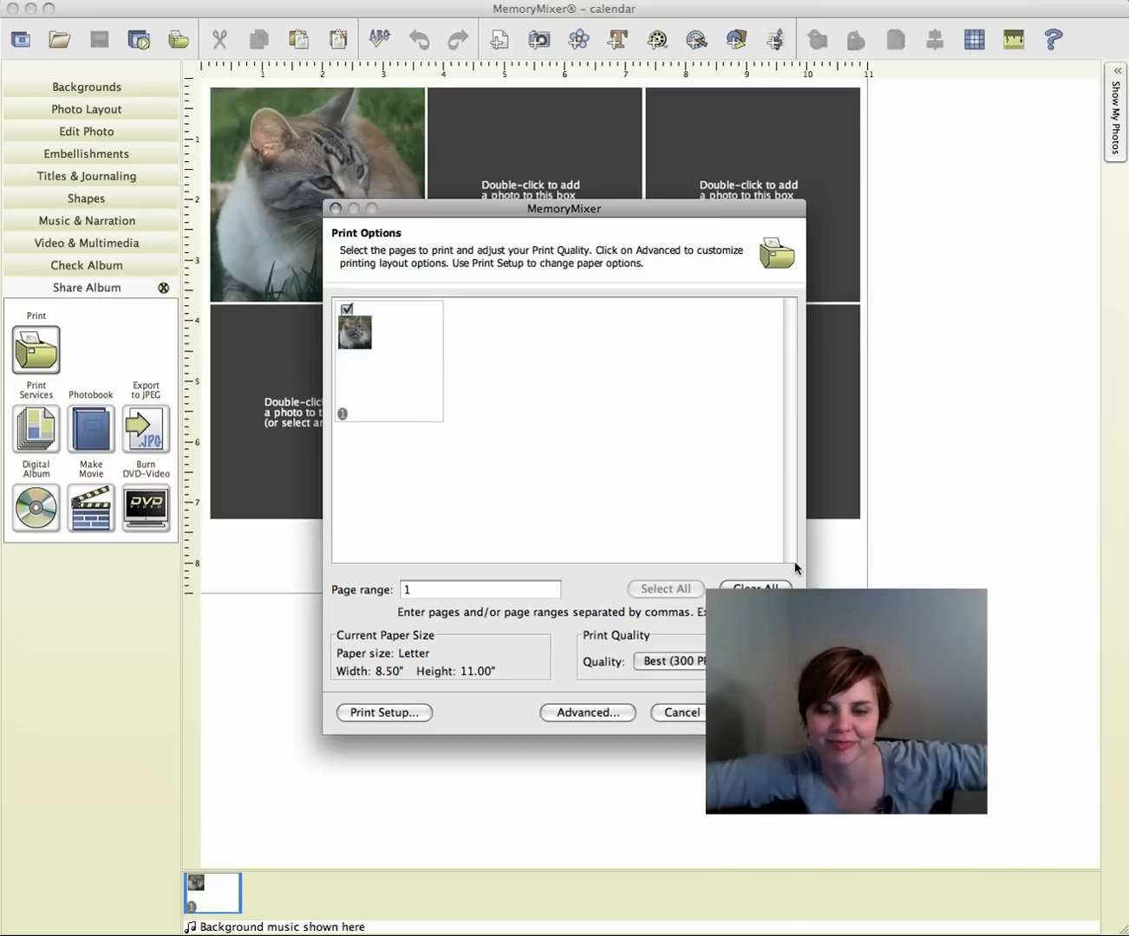
left_click(682, 713)
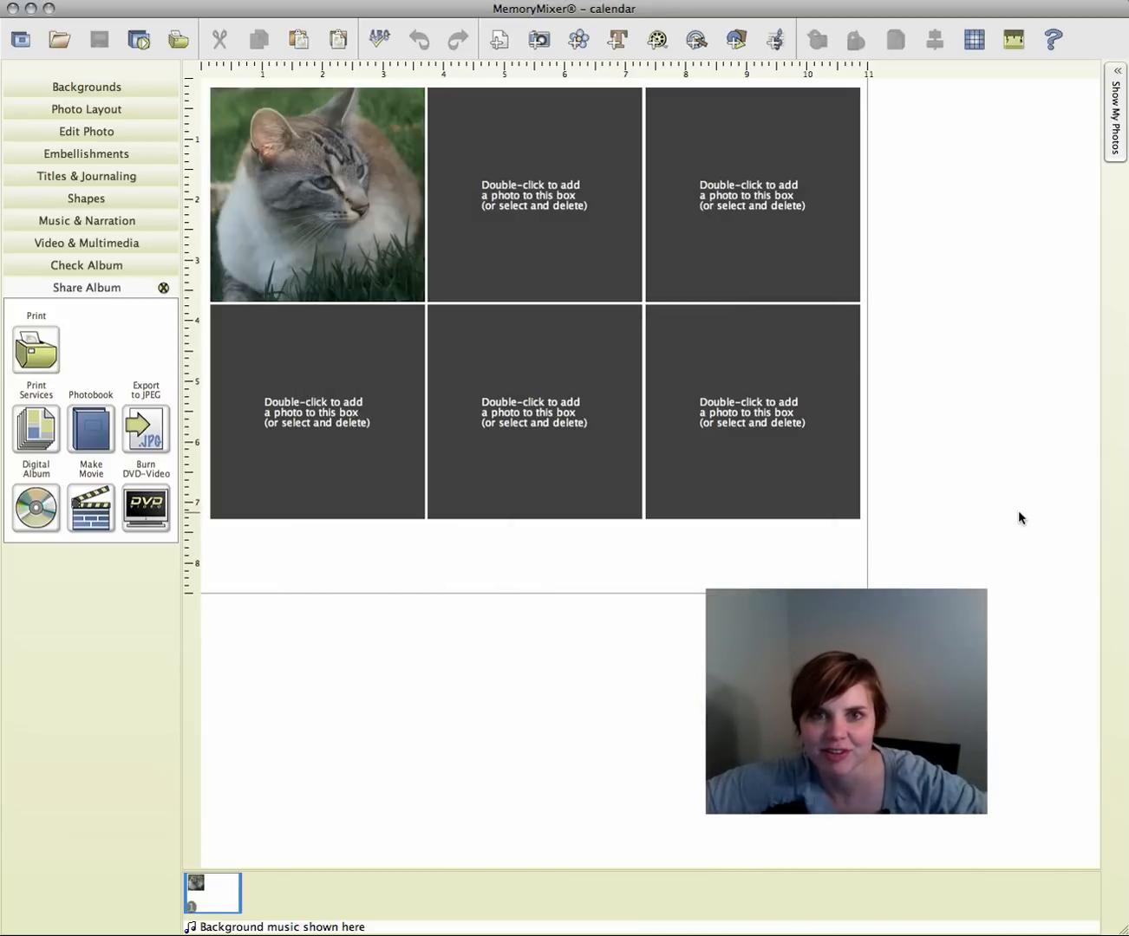